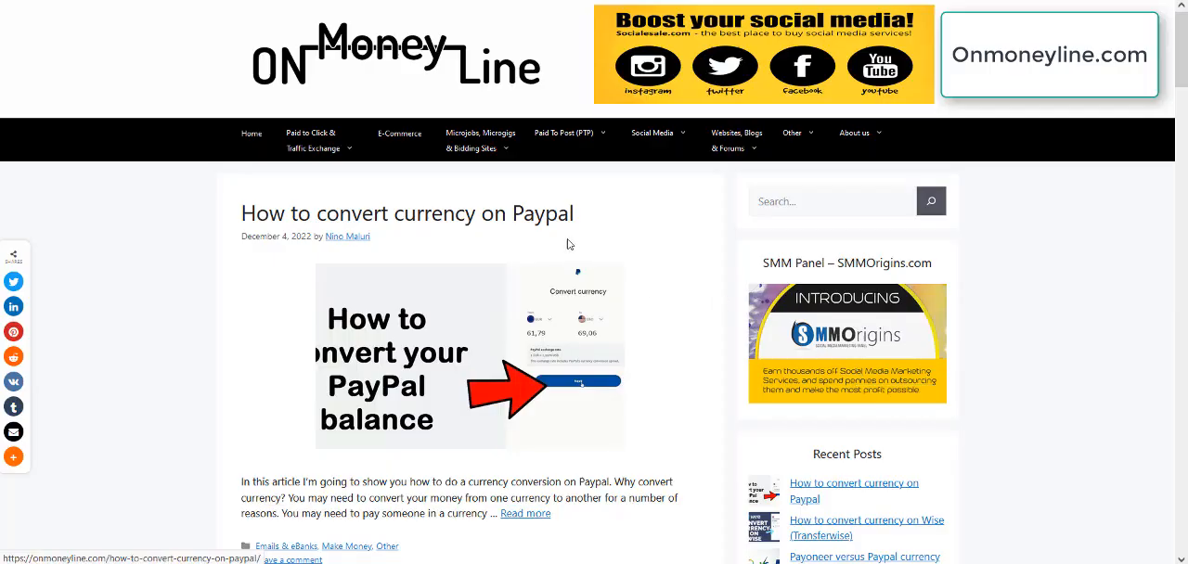
{"action": "mouse_move", "coordinate": [455, 217]}
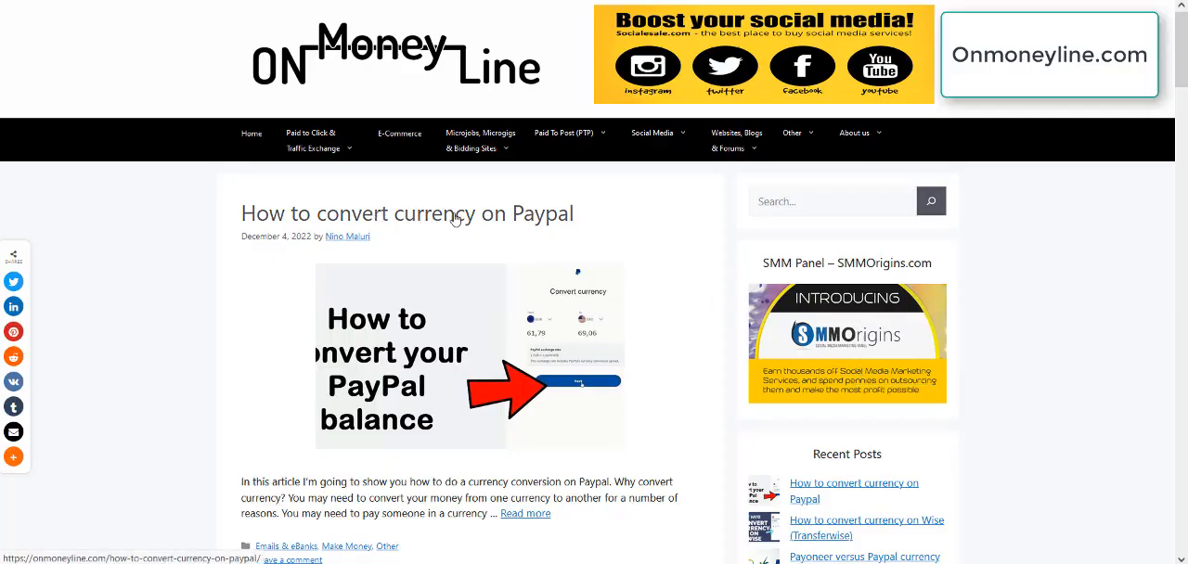
{"action": "mouse_move", "coordinate": [590, 299]}
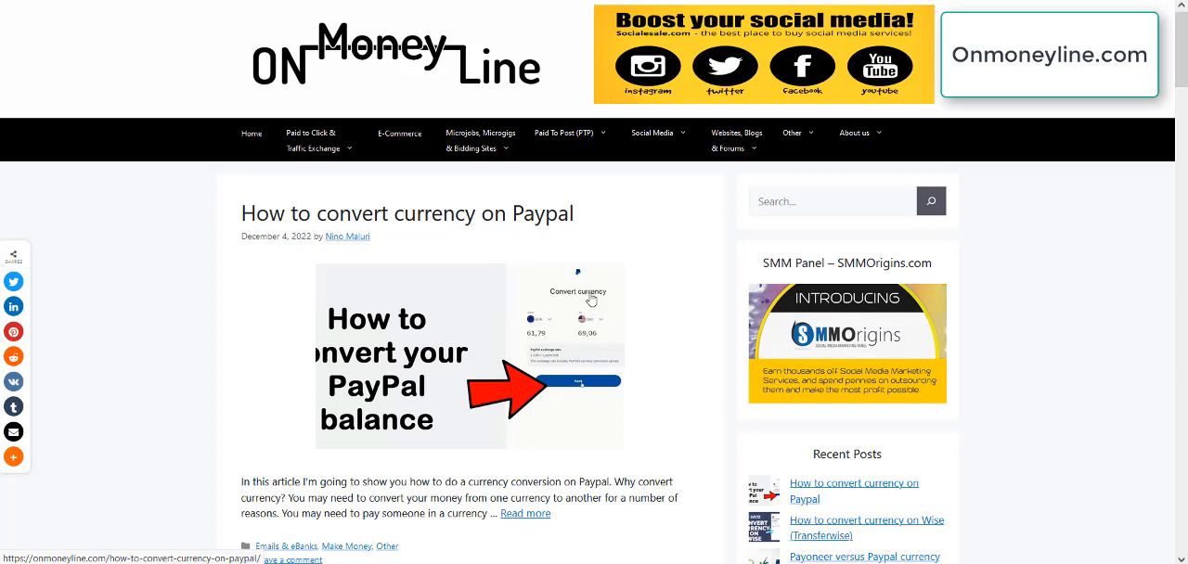
{"action": "mouse_move", "coordinate": [594, 306]}
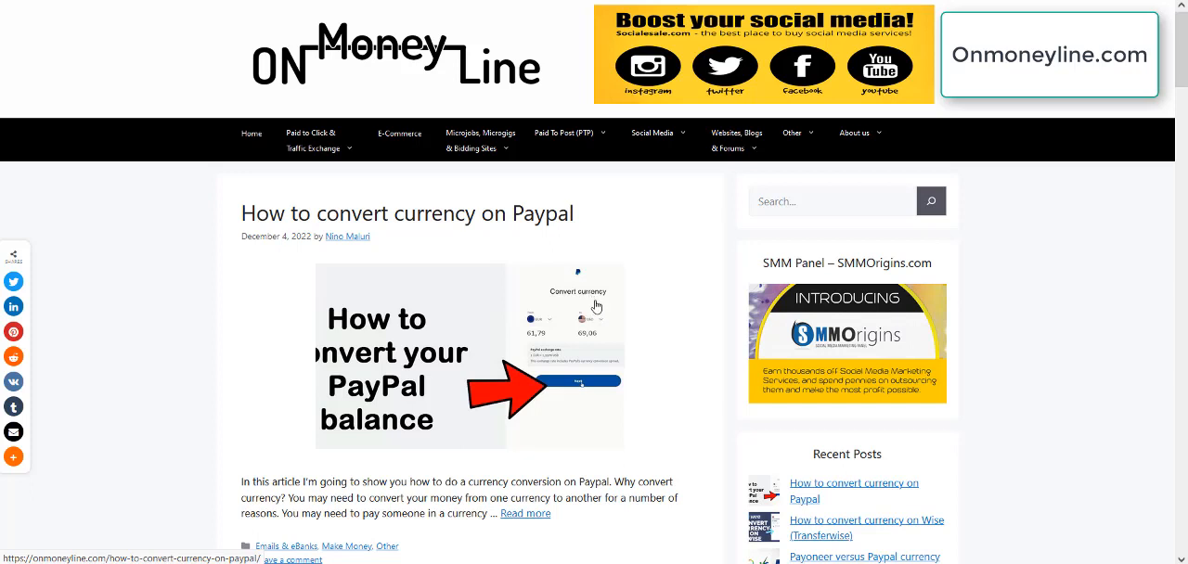
{"action": "mouse_move", "coordinate": [571, 342]}
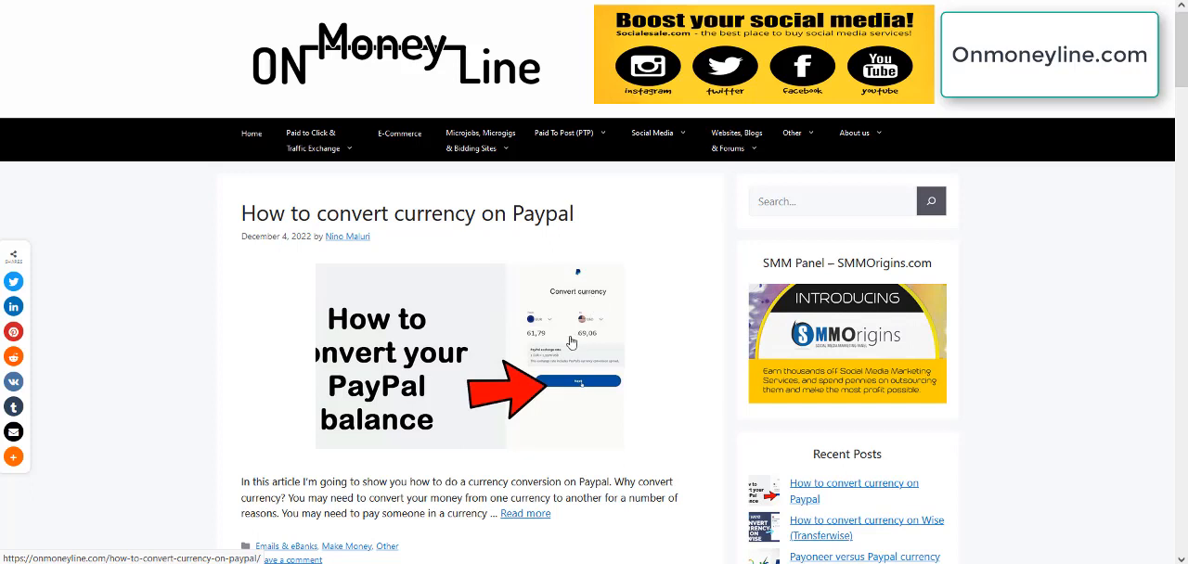
Scroll the article from its title down to the 'Why convert currency?' heading and paragraphs.
{"action": "scroll", "scroll_direction": "down", "scroll_amount": 3}
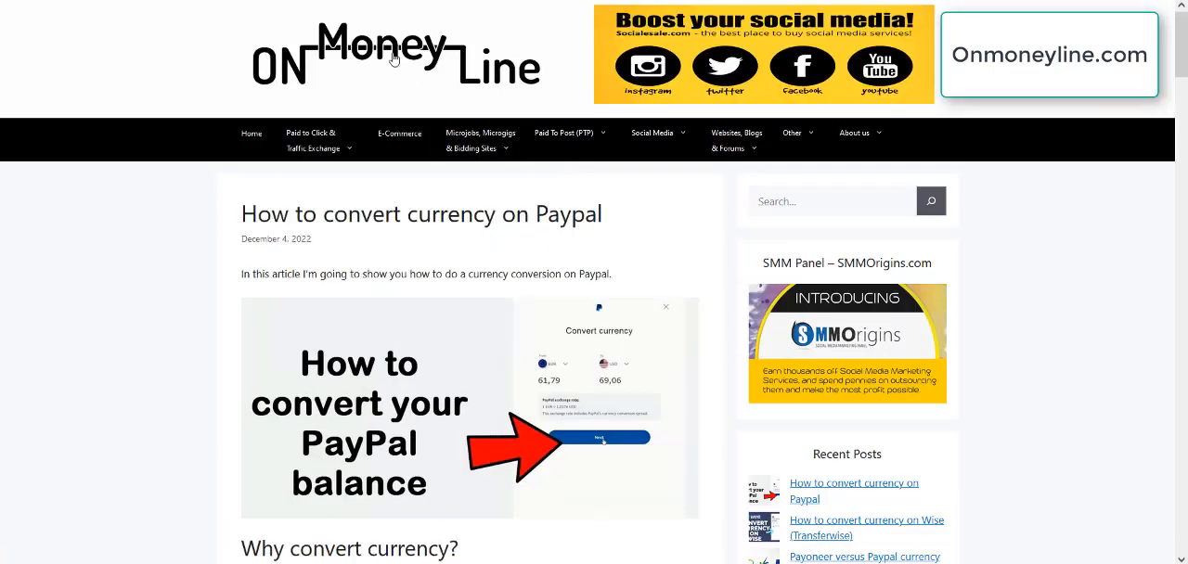
{"action": "scroll", "scroll_direction": "down", "scroll_amount": 3}
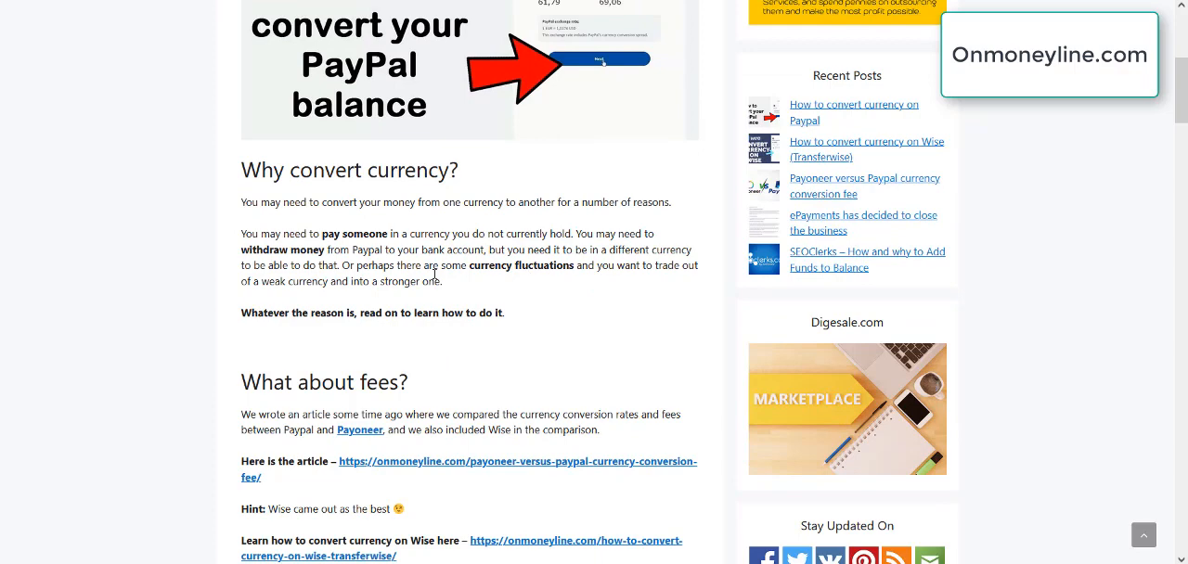
{"action": "scroll", "scroll_direction": "down", "scroll_amount": 3}
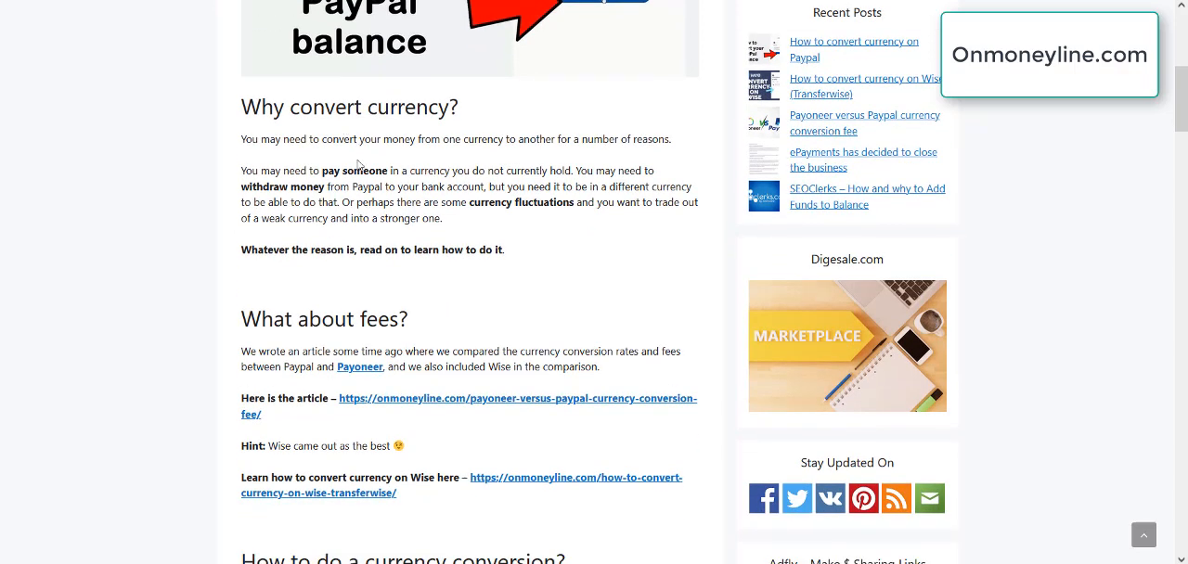
{"action": "mouse_move", "coordinate": [375, 159]}
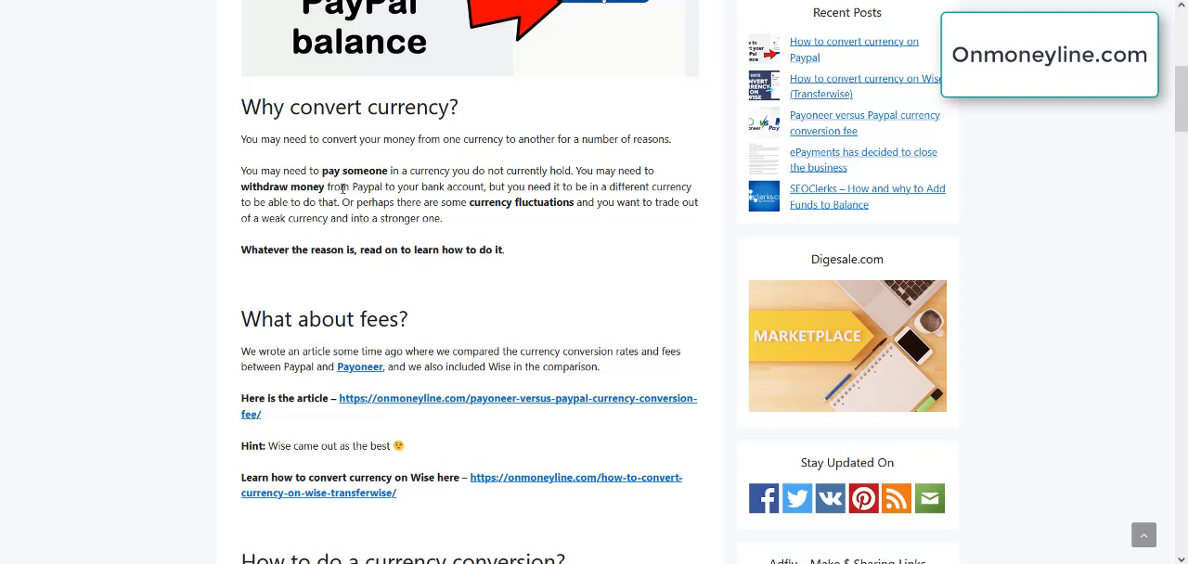
{"action": "mouse_move", "coordinate": [371, 186]}
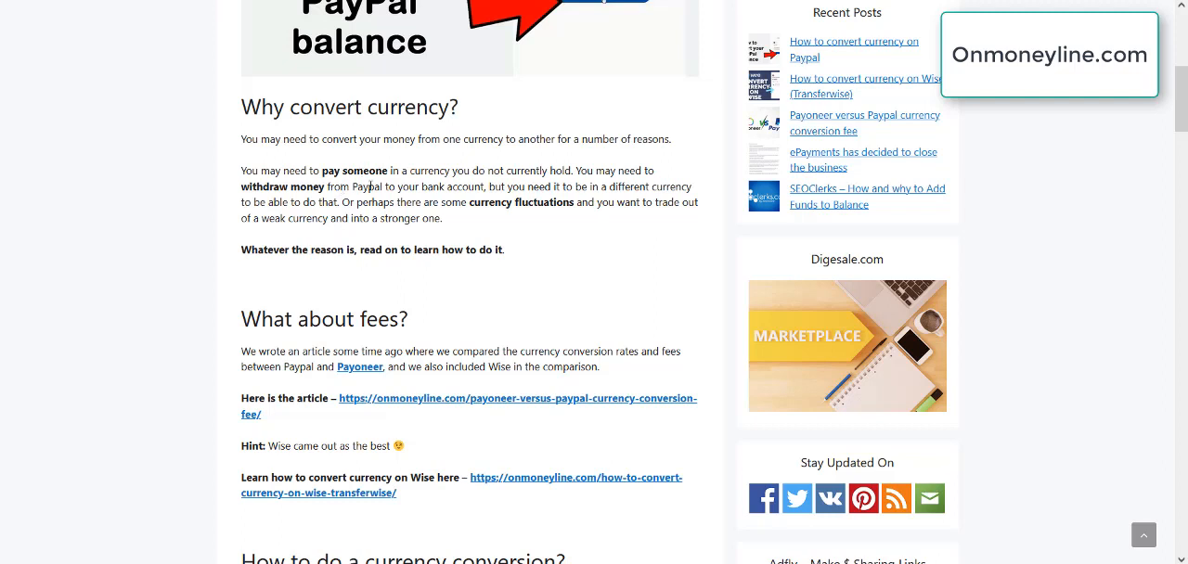
{"action": "mouse_move", "coordinate": [479, 189]}
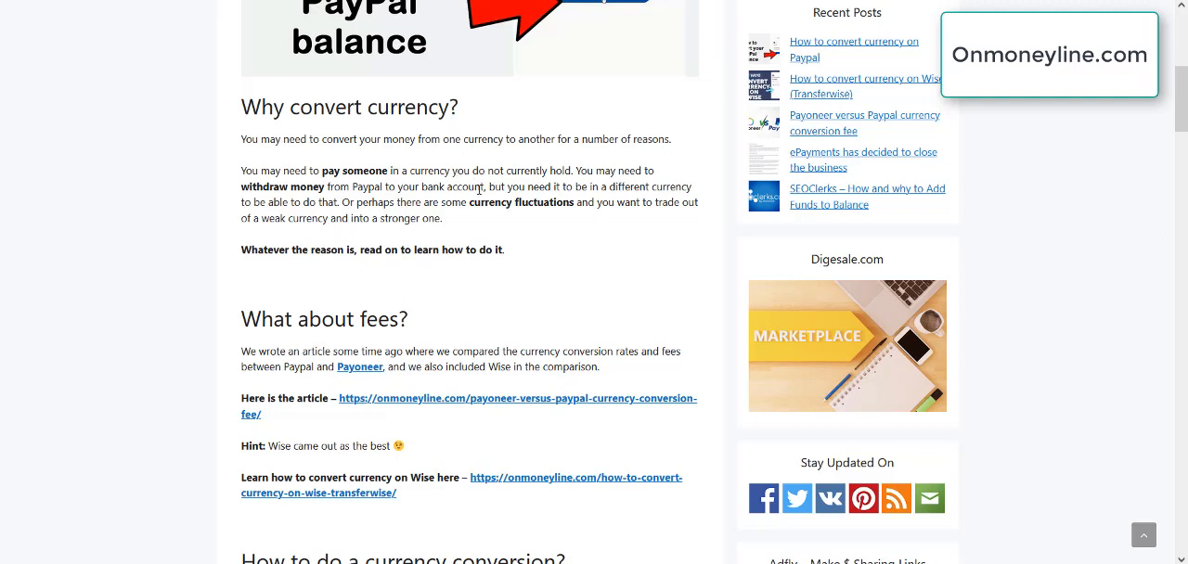
{"action": "mouse_move", "coordinate": [489, 178]}
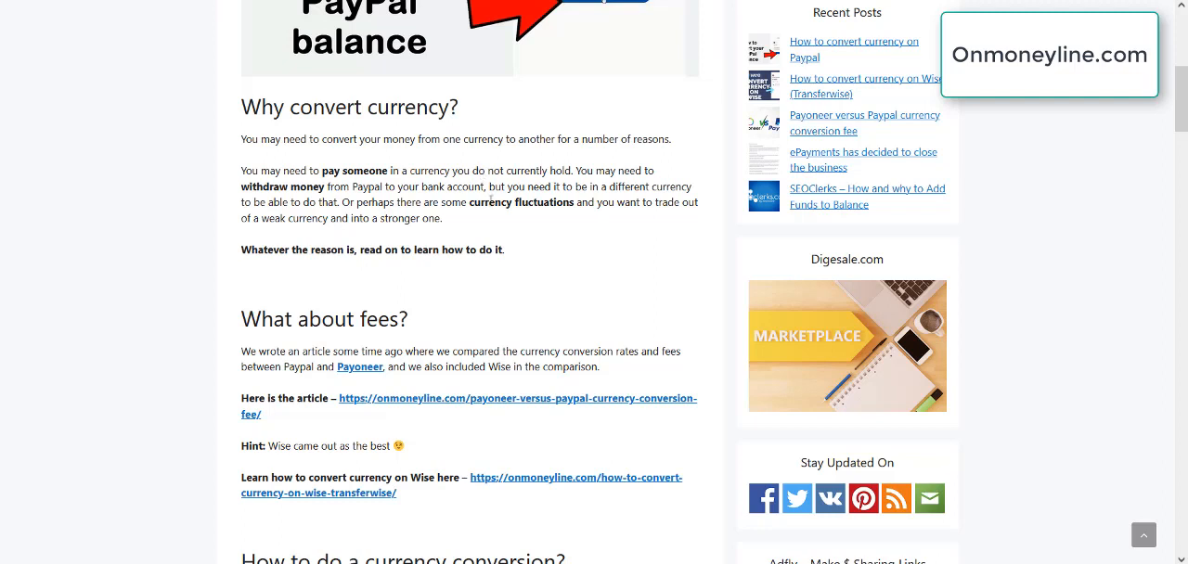
{"action": "mouse_move", "coordinate": [546, 230]}
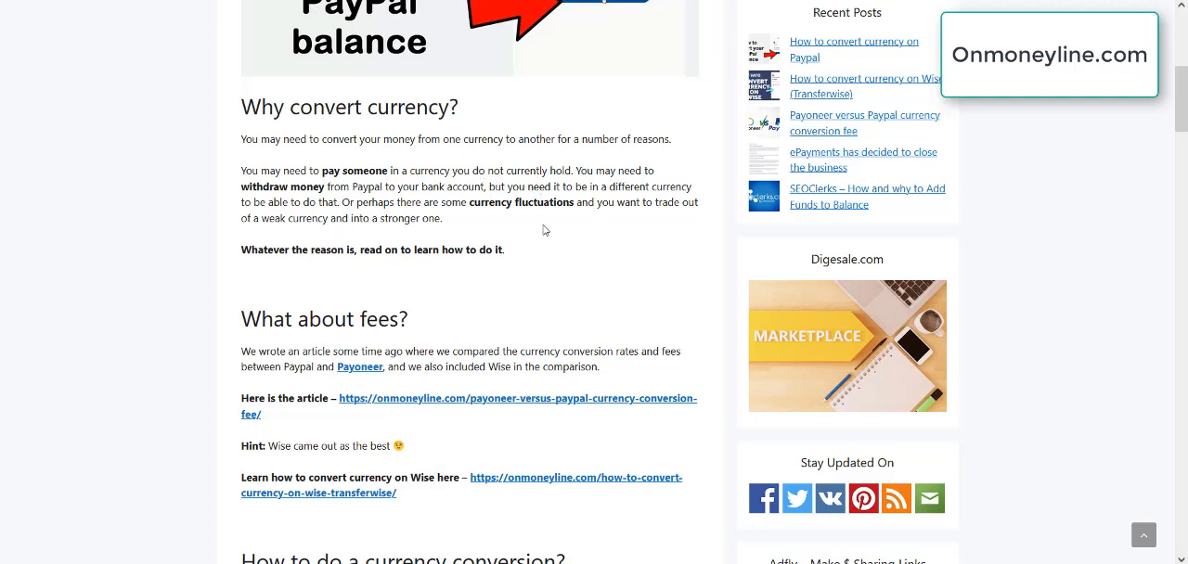
{"action": "mouse_move", "coordinate": [531, 204]}
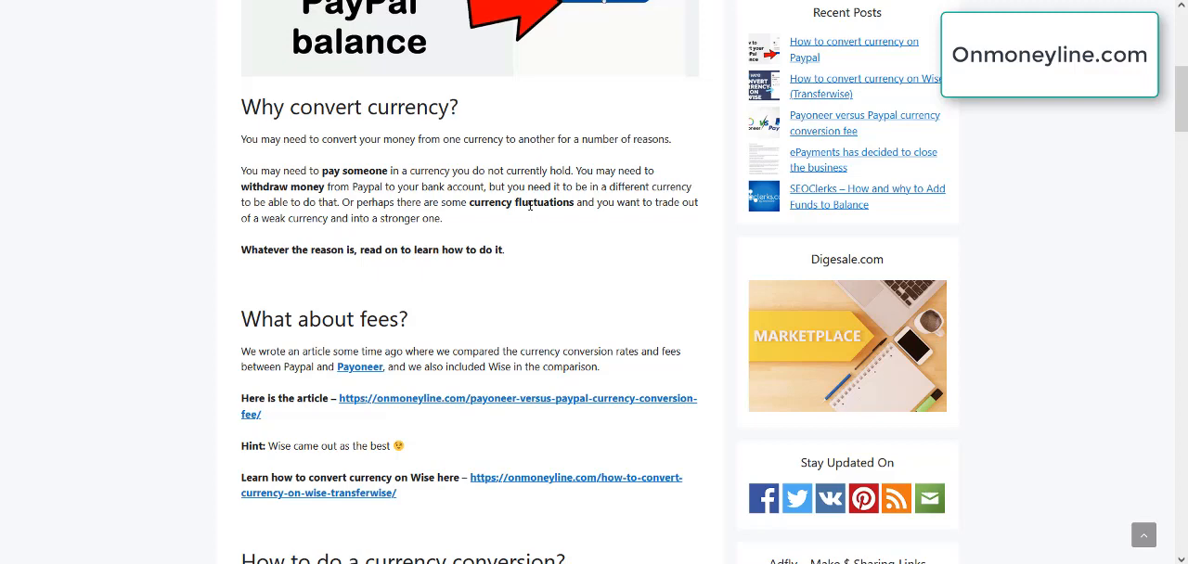
{"action": "mouse_move", "coordinate": [493, 214]}
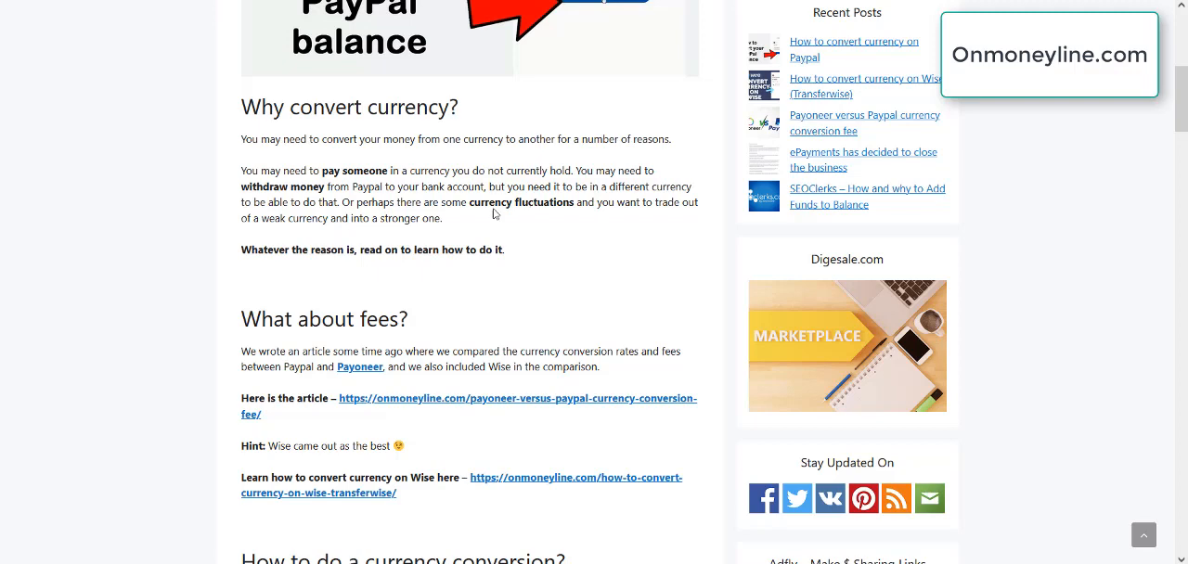
Scroll to the 'What about fees?' section and highlight the word Paypal in the fees paragraph.
{"action": "scroll", "scroll_direction": "down", "scroll_amount": 3}
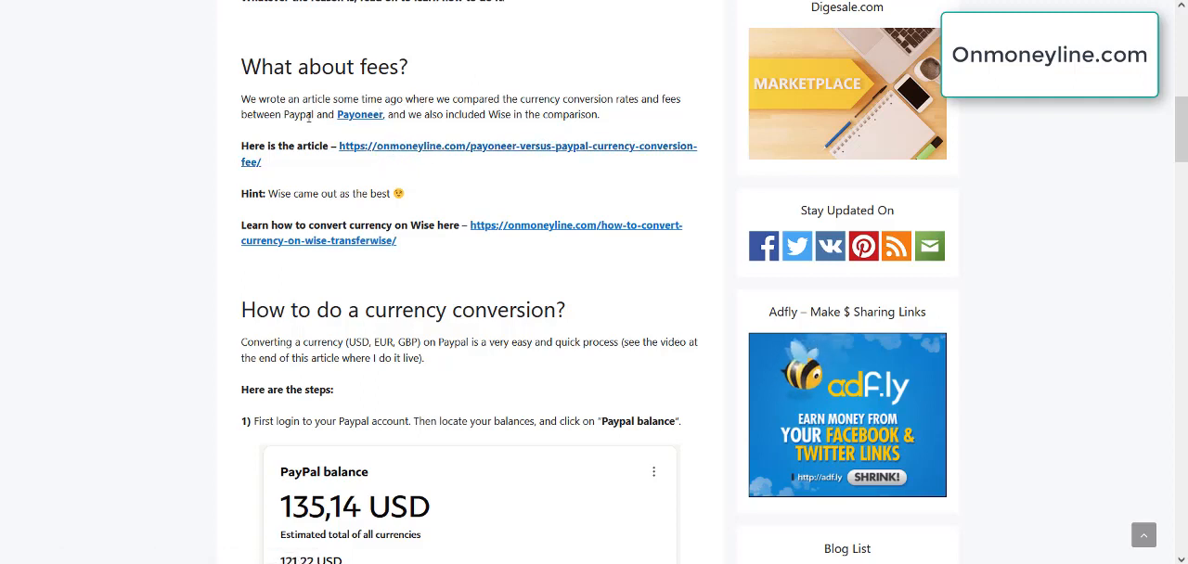
{"action": "mouse_move", "coordinate": [360, 115]}
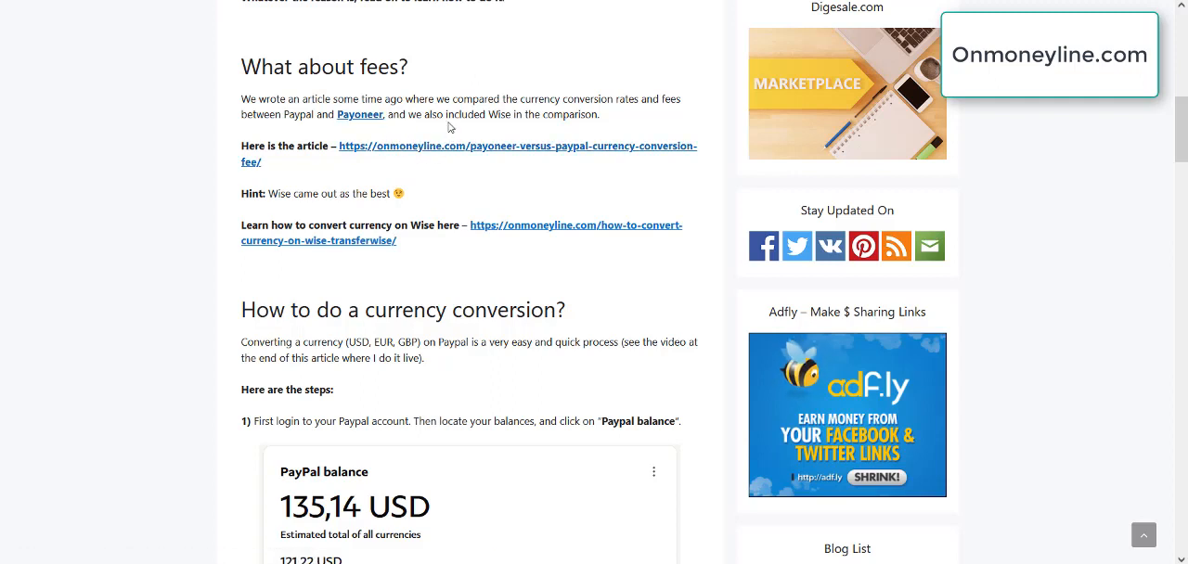
{"action": "double_click", "coordinate": [419, 225]}
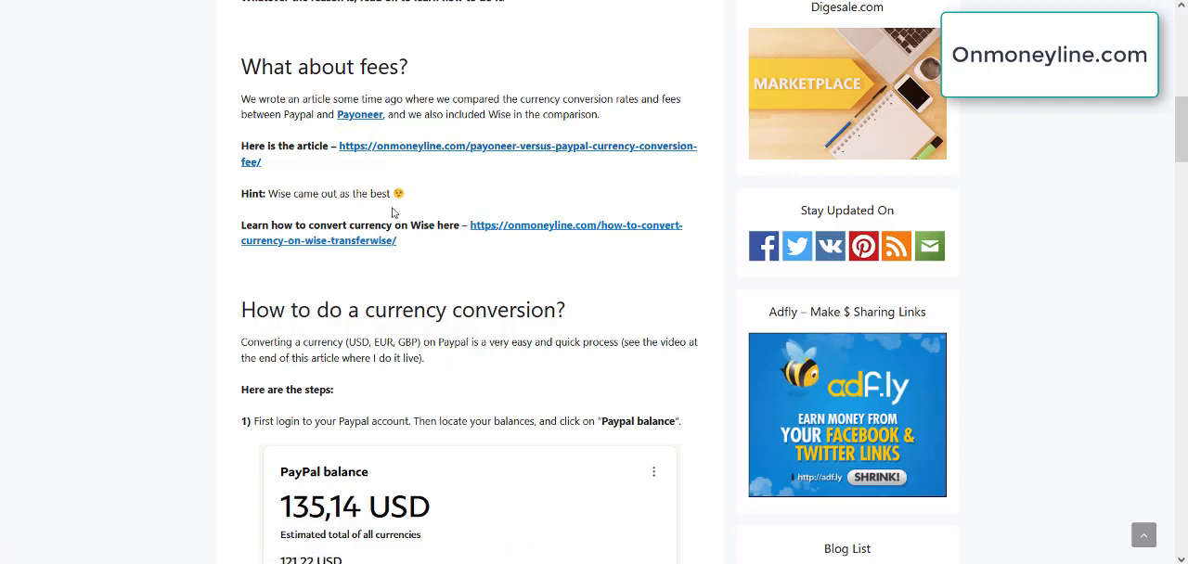
{"action": "mouse_move", "coordinate": [427, 219]}
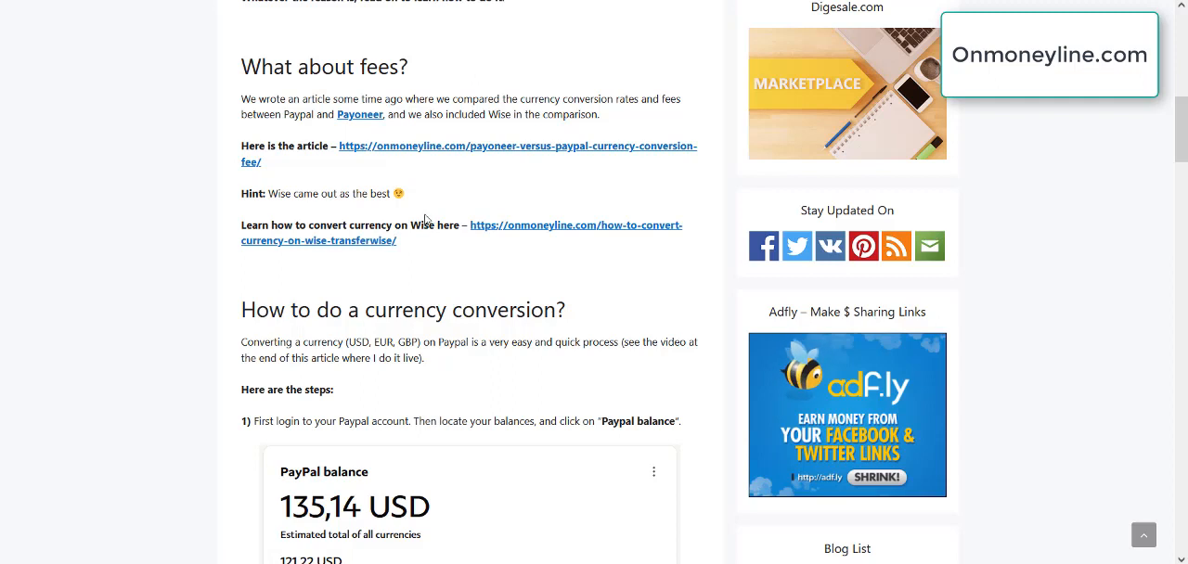
{"action": "left_click_drag", "start_coordinate": [241, 100], "coordinate": [599, 115]}
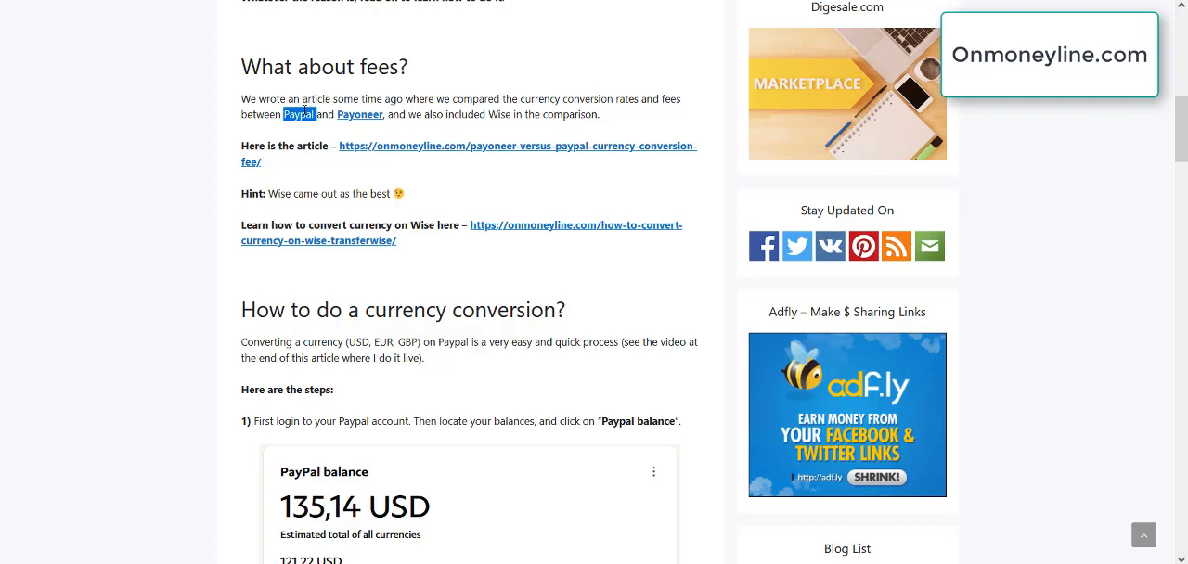
Highlight the 'How to do a currency conversion?' heading and move into its first steps.
{"action": "scroll", "scroll_direction": "down", "scroll_amount": 3}
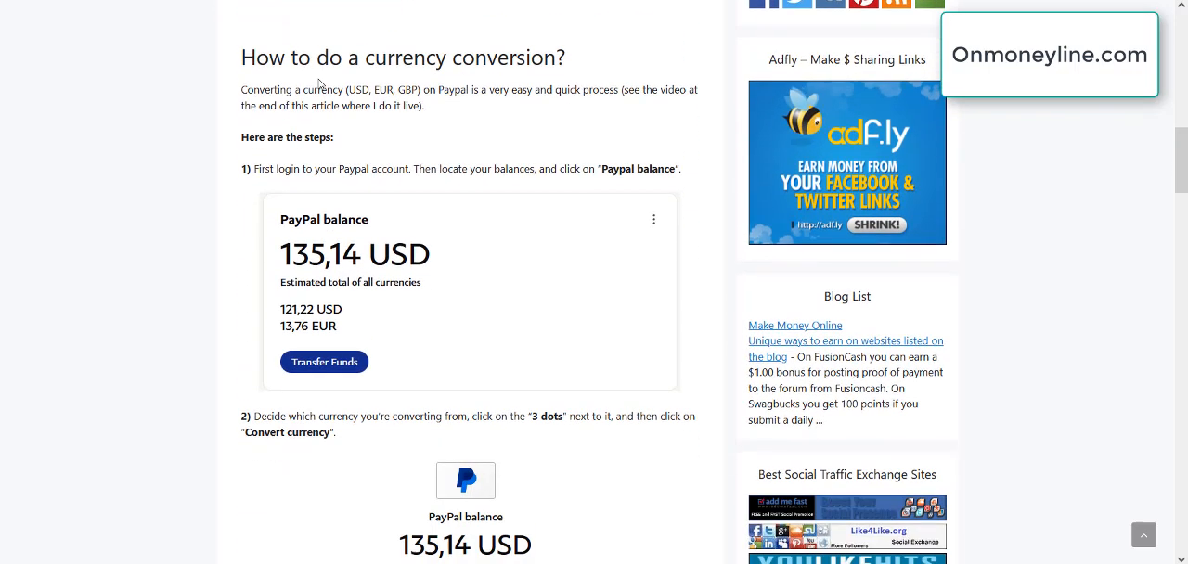
{"action": "left_click_drag", "start_coordinate": [250, 57], "coordinate": [389, 58]}
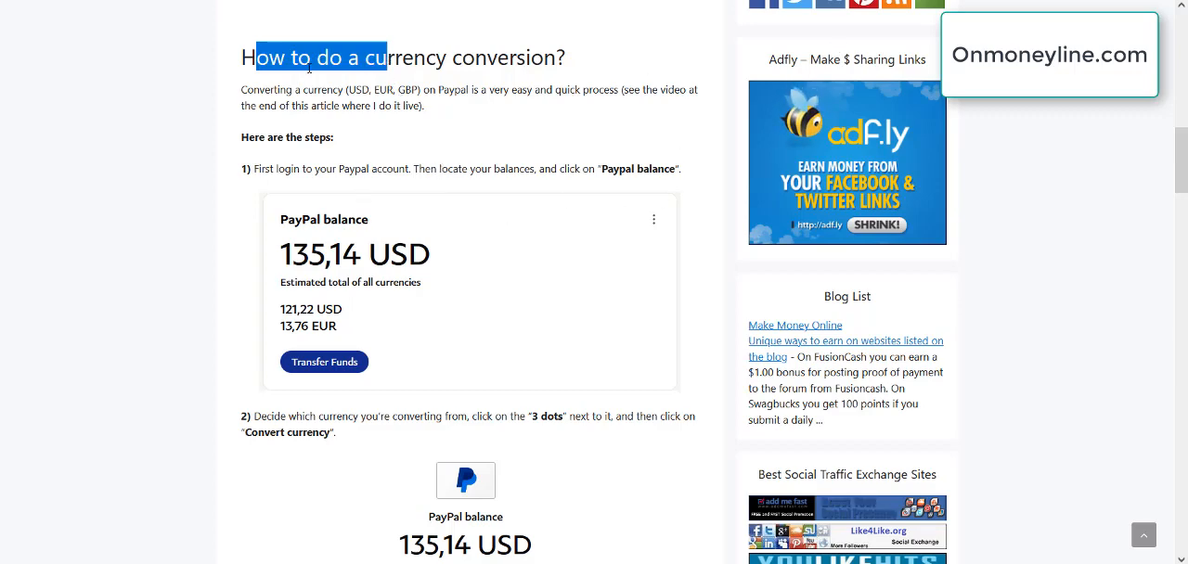
{"action": "scroll", "scroll_direction": "down", "scroll_amount": 3}
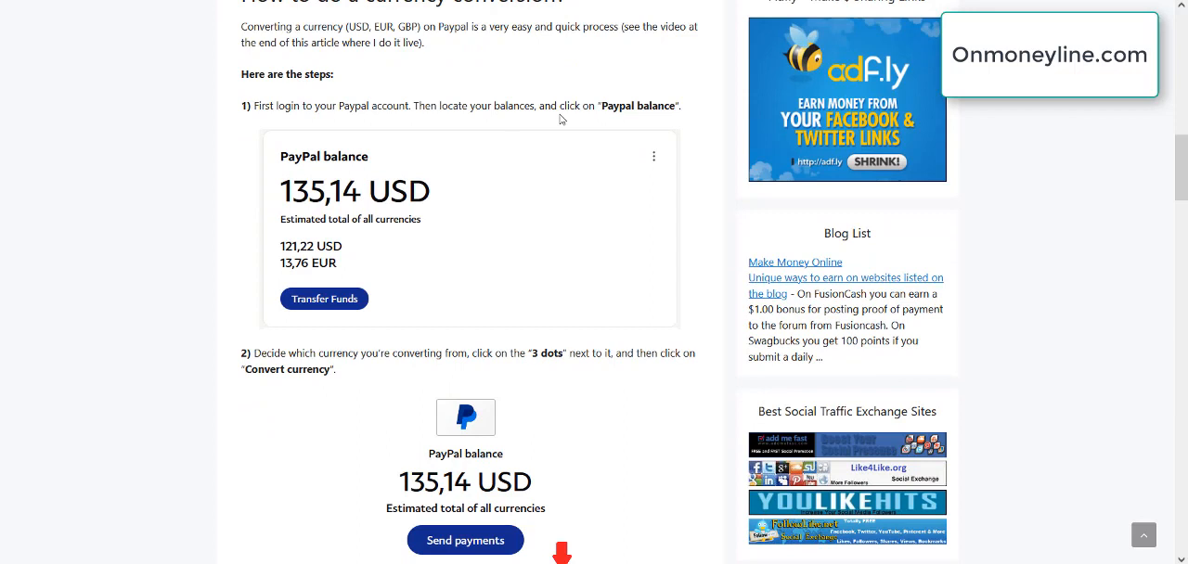
{"action": "mouse_move", "coordinate": [312, 167]}
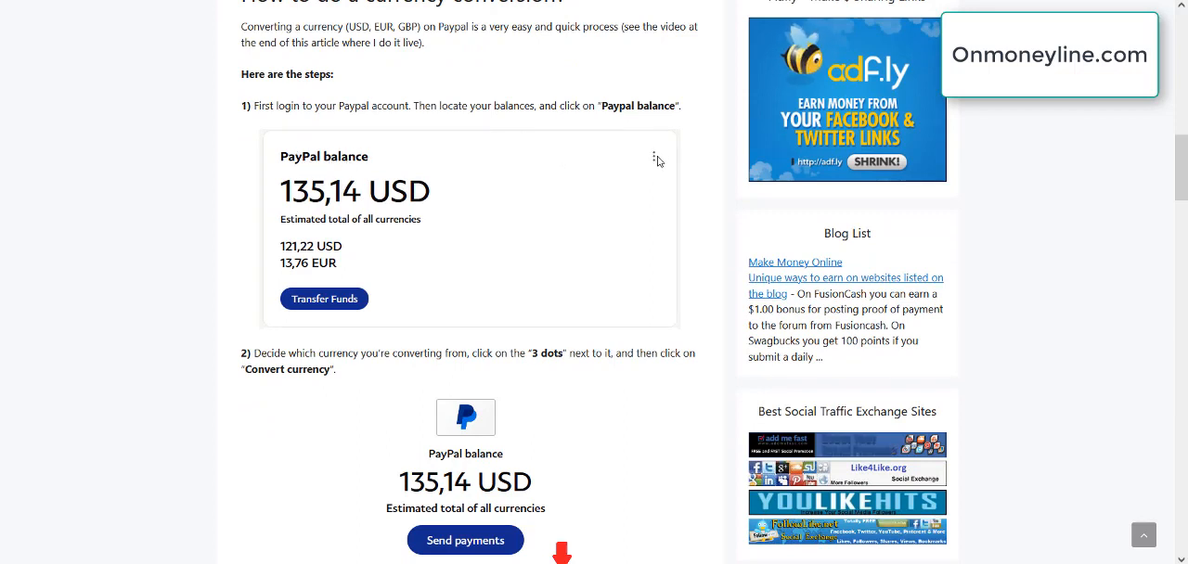
{"action": "mouse_move", "coordinate": [560, 238]}
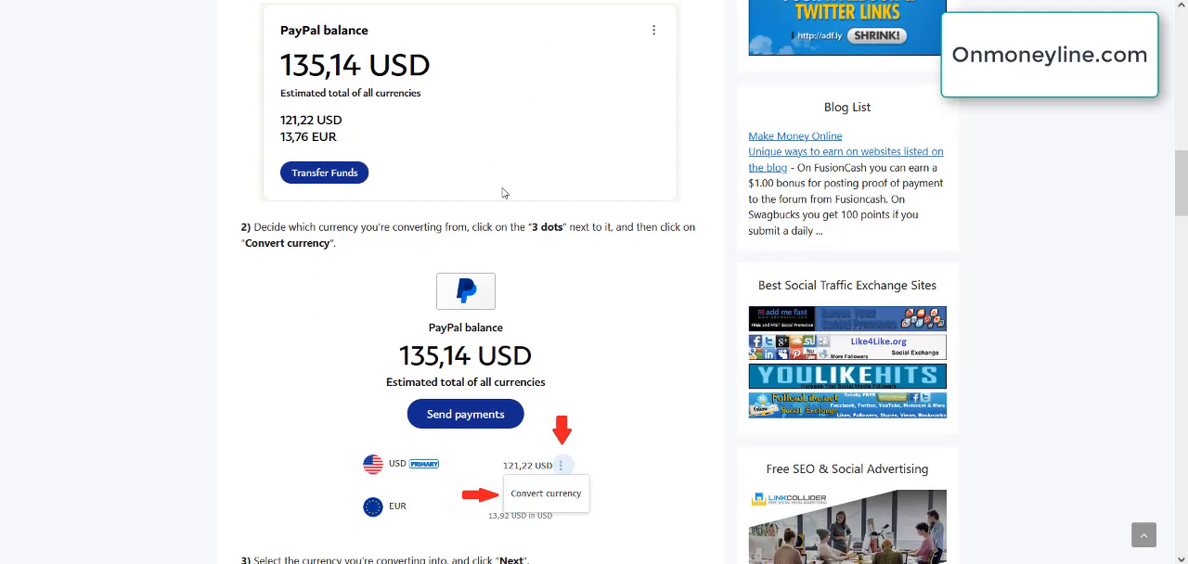
Scroll past steps 1–3 until step 4 and the Conversion amount screenshot show.
{"action": "scroll", "scroll_direction": "down", "scroll_amount": 3}
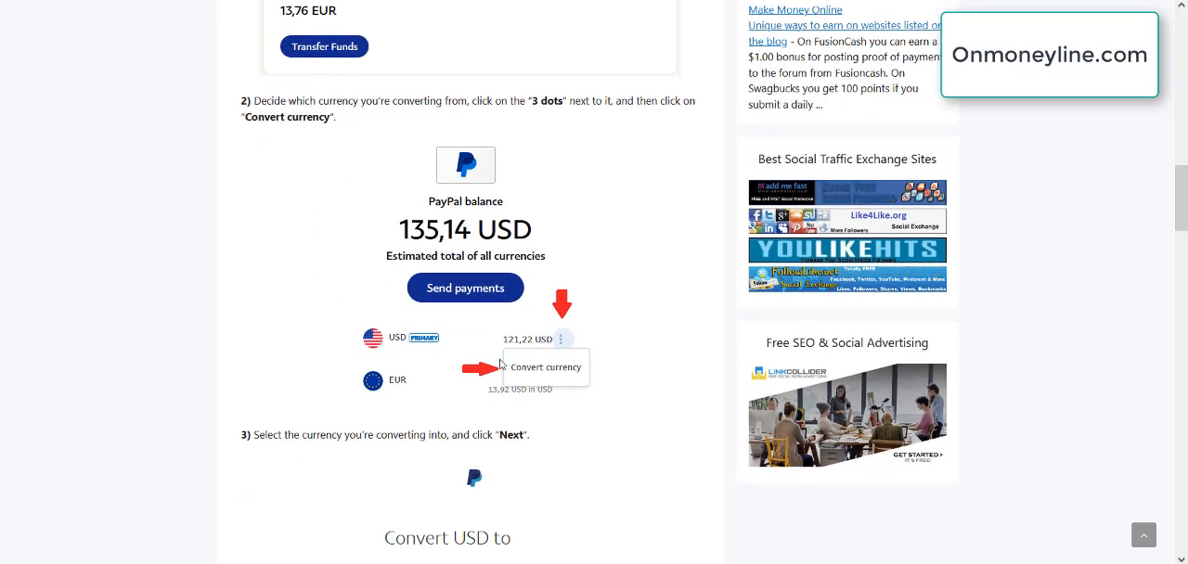
{"action": "scroll", "scroll_direction": "down", "scroll_amount": 3}
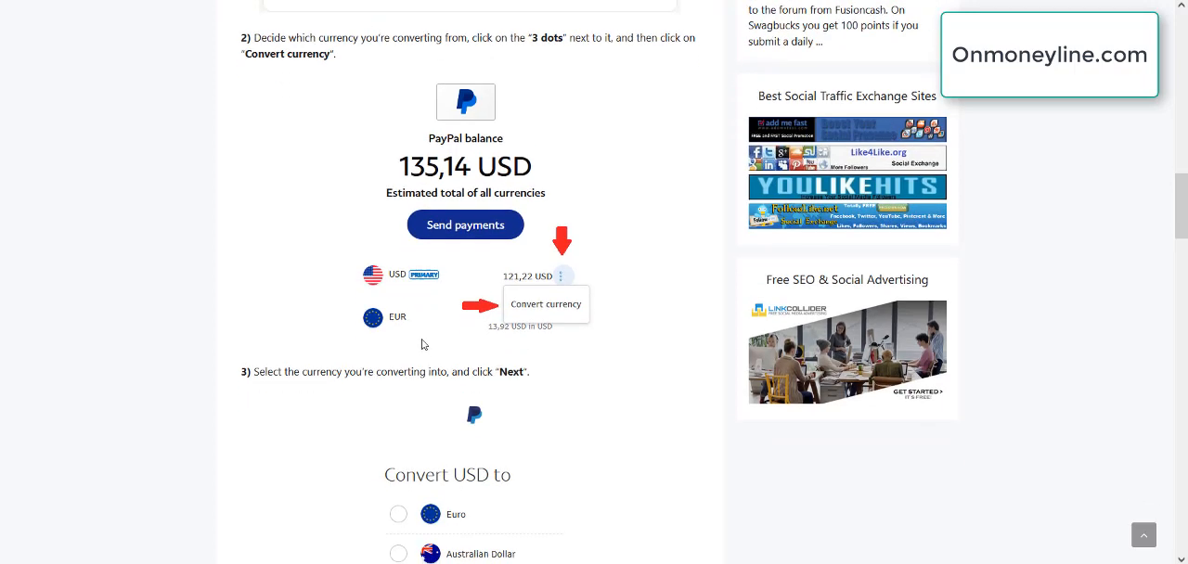
{"action": "scroll", "scroll_direction": "down", "scroll_amount": 3}
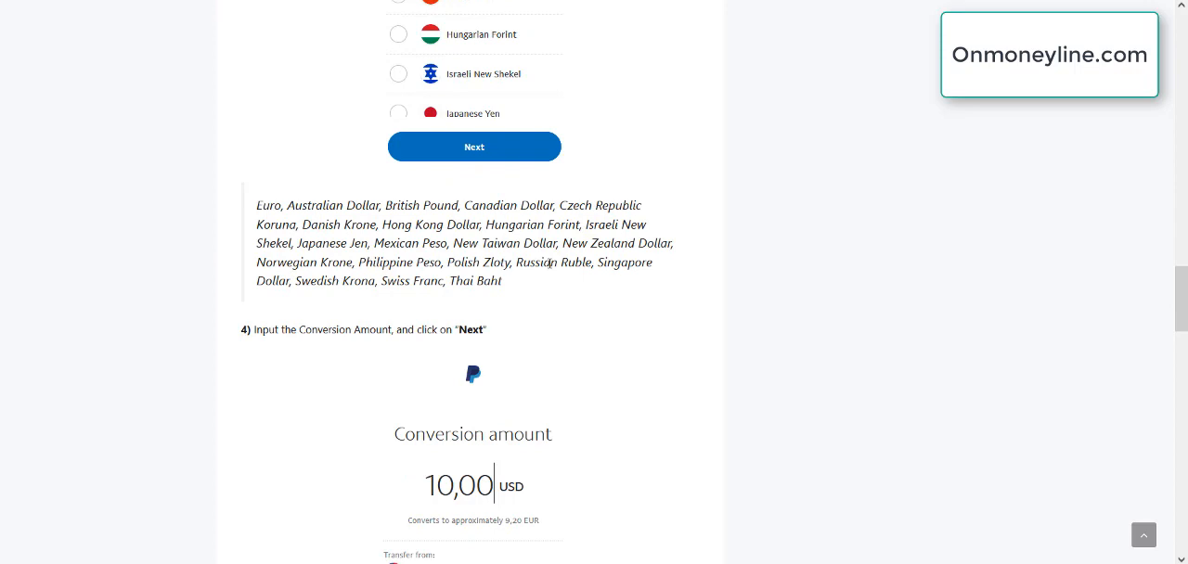
{"action": "scroll", "scroll_direction": "down", "scroll_amount": 3}
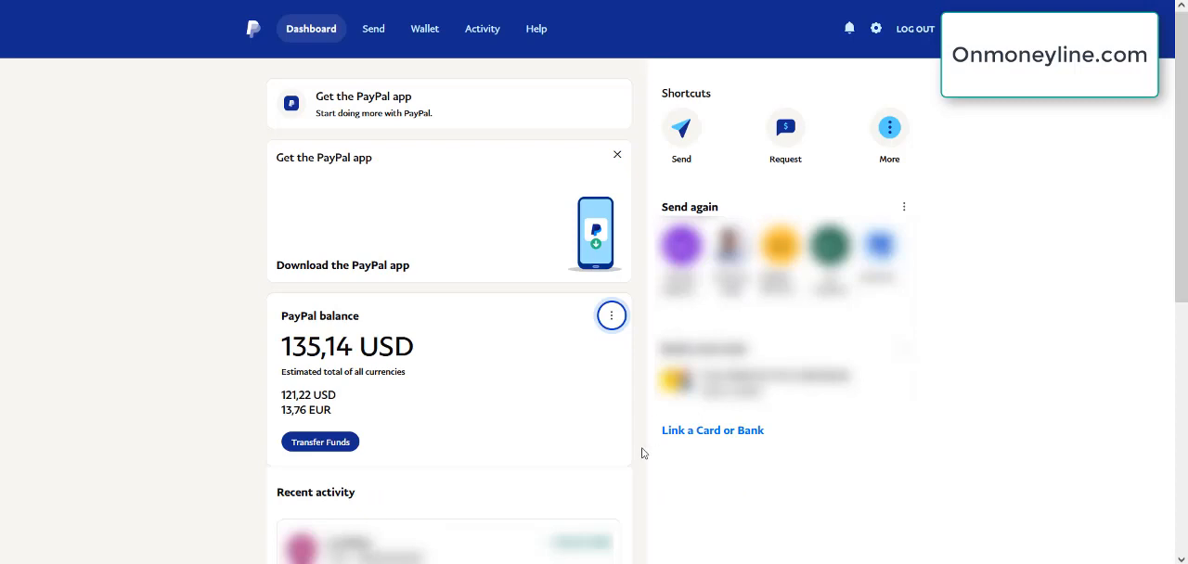
{"action": "mouse_move", "coordinate": [379, 209]}
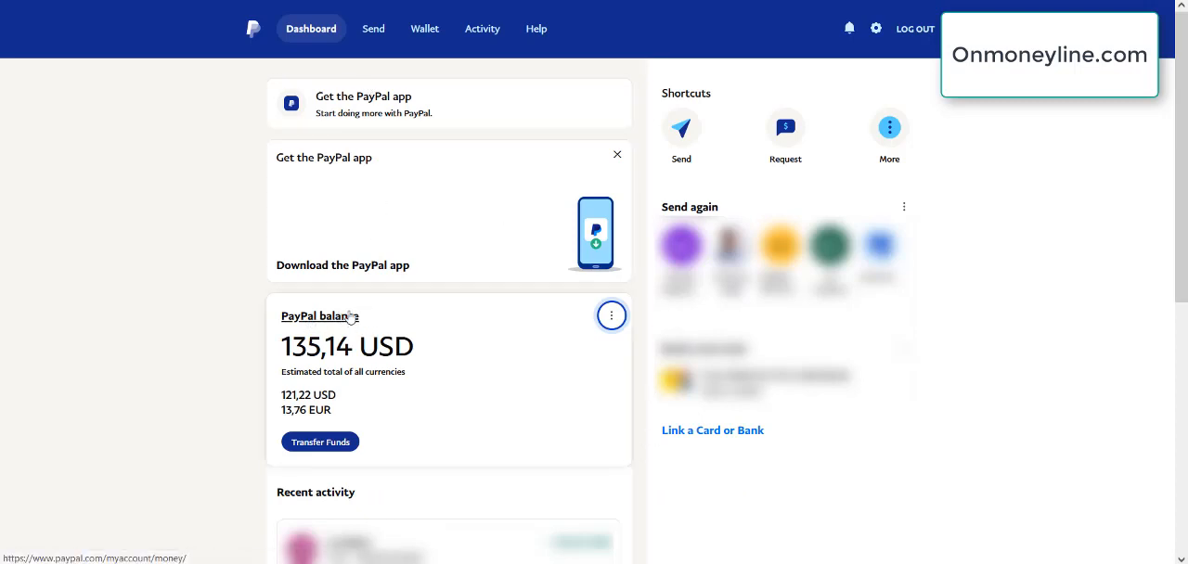
Use the balance menu's Go to PayPal balance to show 121,22 USD and 13,76 EUR in the Wallet.
{"action": "left_click", "coordinate": [612, 316]}
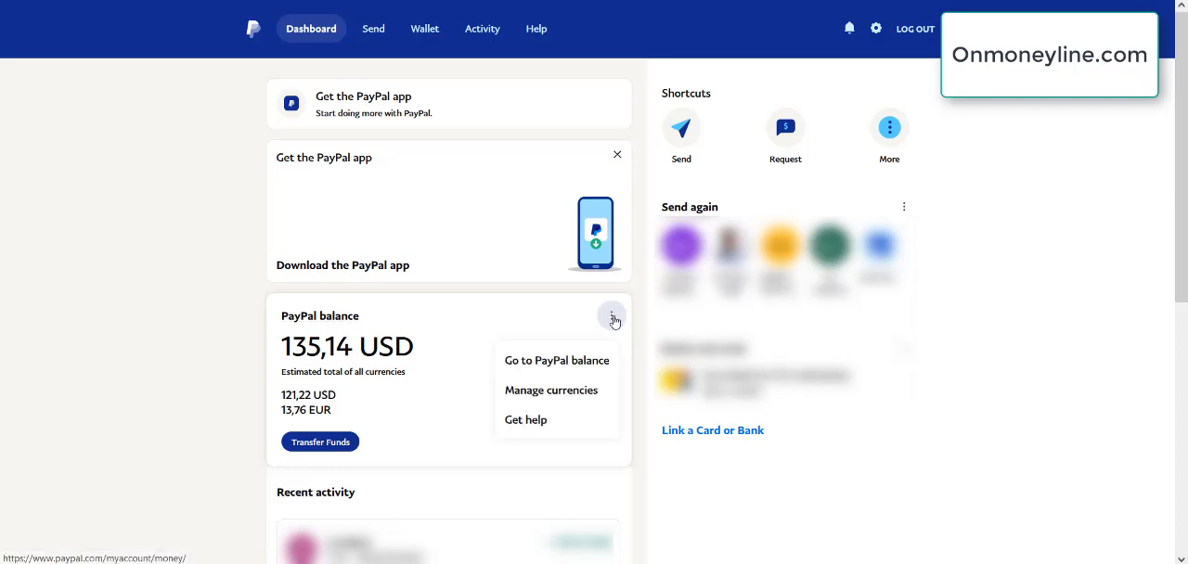
{"action": "mouse_move", "coordinate": [319, 315]}
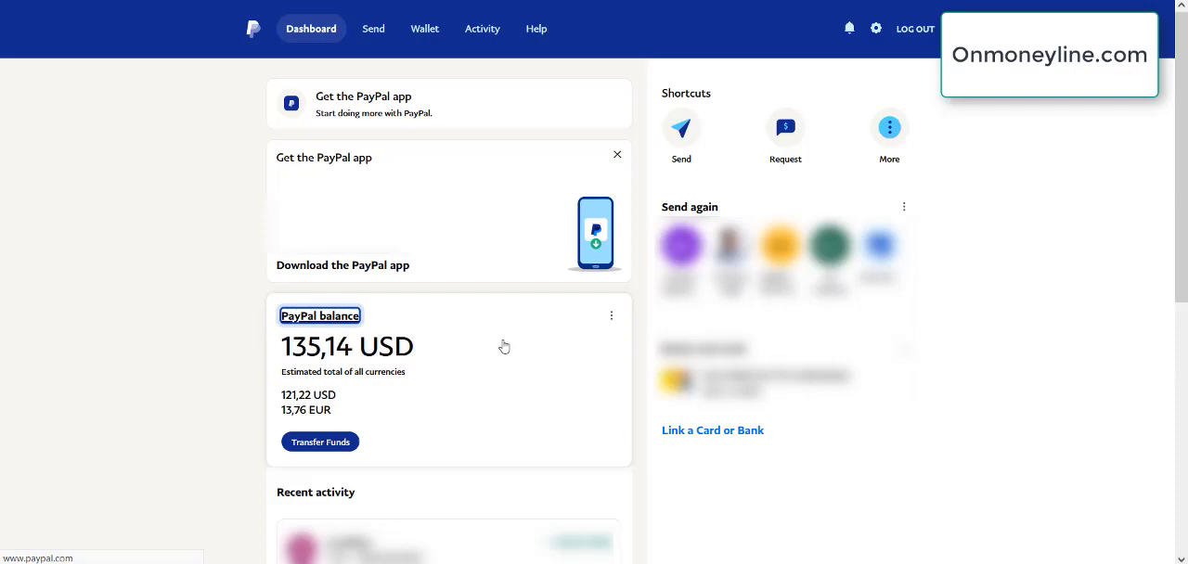
{"action": "left_click", "coordinate": [423, 28]}
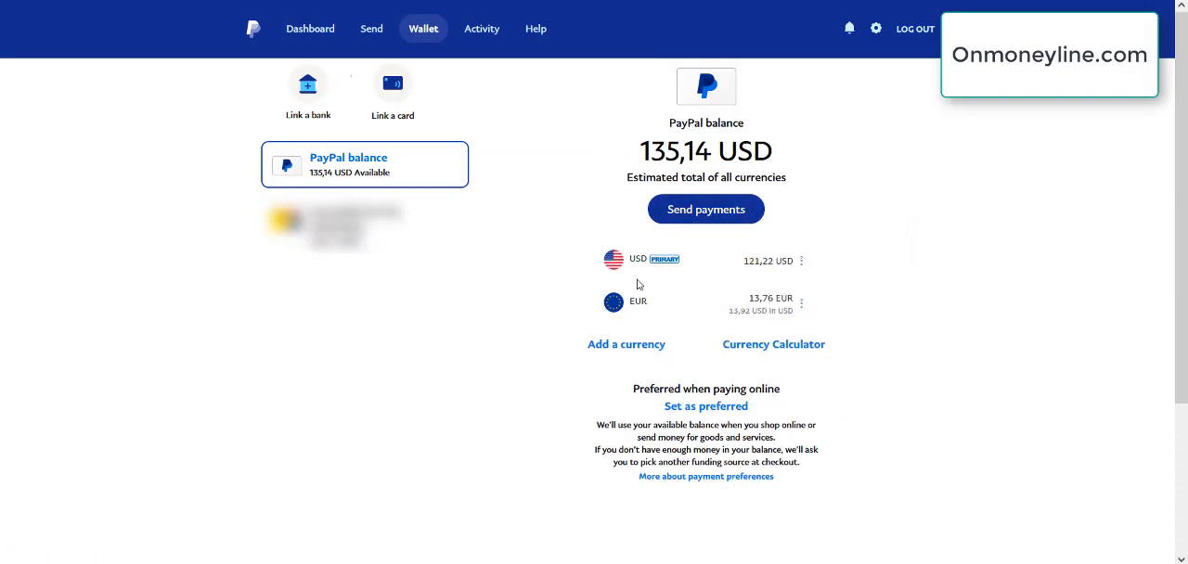
{"action": "mouse_move", "coordinate": [753, 293]}
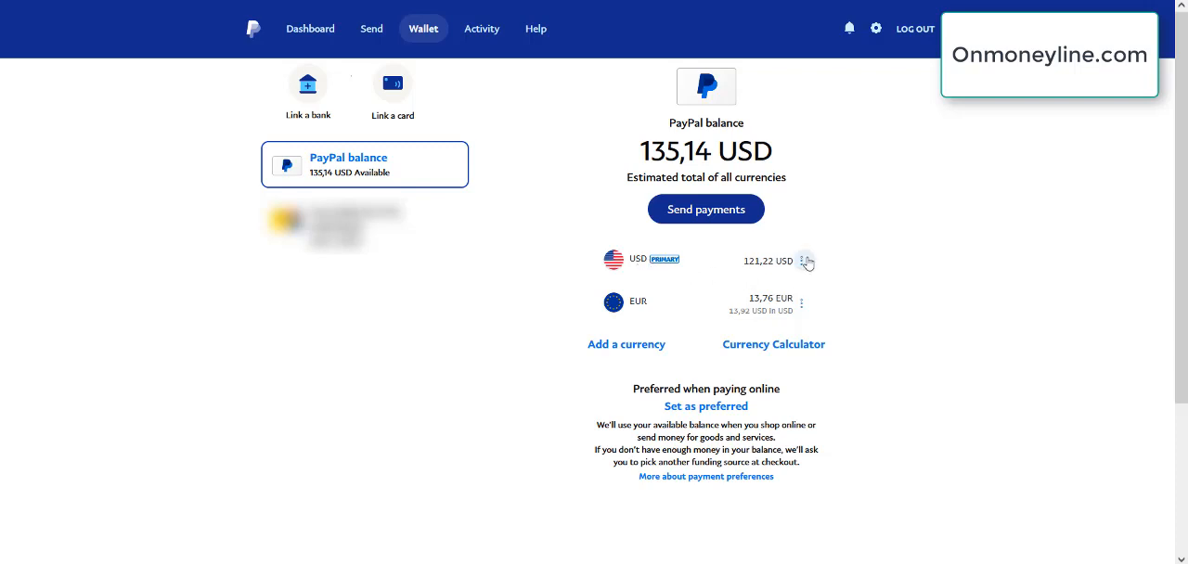
Start Convert currency on the USD balance, choose Euro as target and continue to the amount.
{"action": "left_click", "coordinate": [805, 260]}
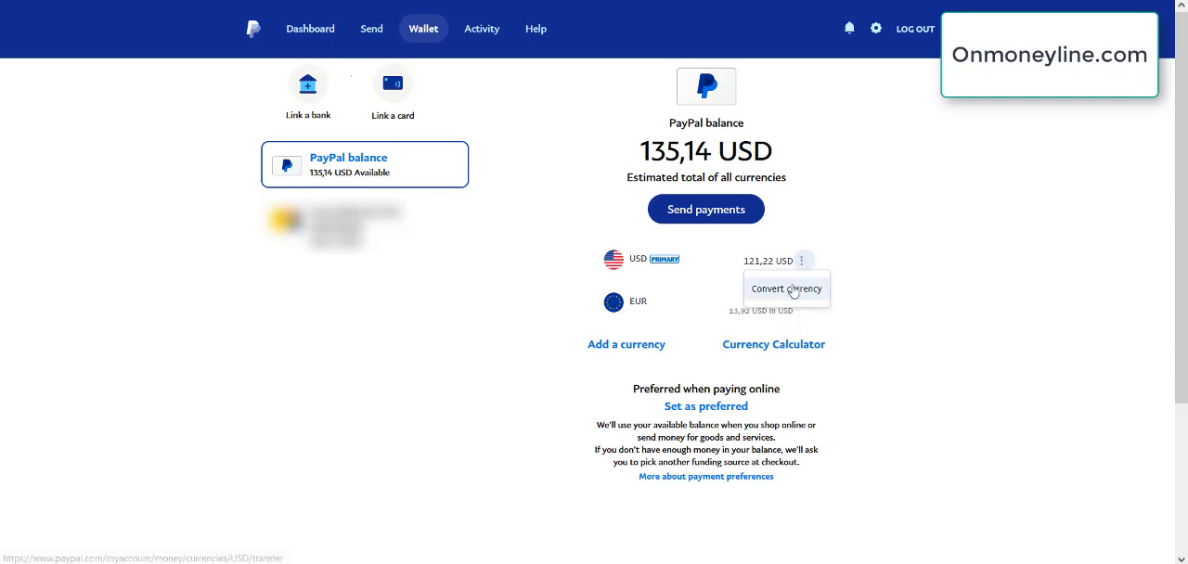
{"action": "left_click", "coordinate": [784, 289]}
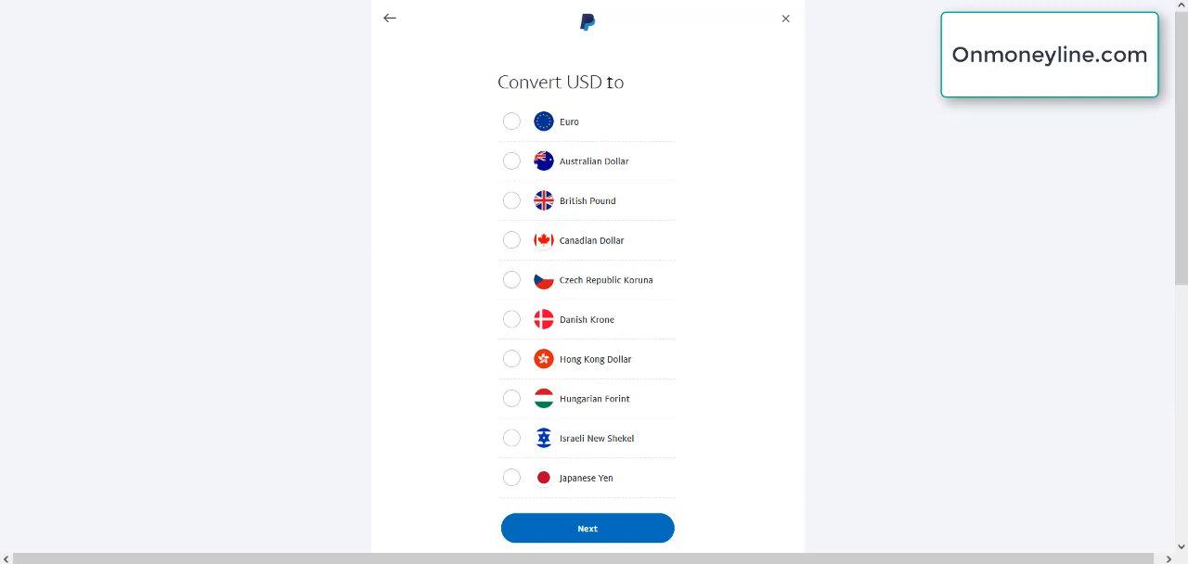
{"action": "scroll", "scroll_direction": "down", "scroll_amount": 3}
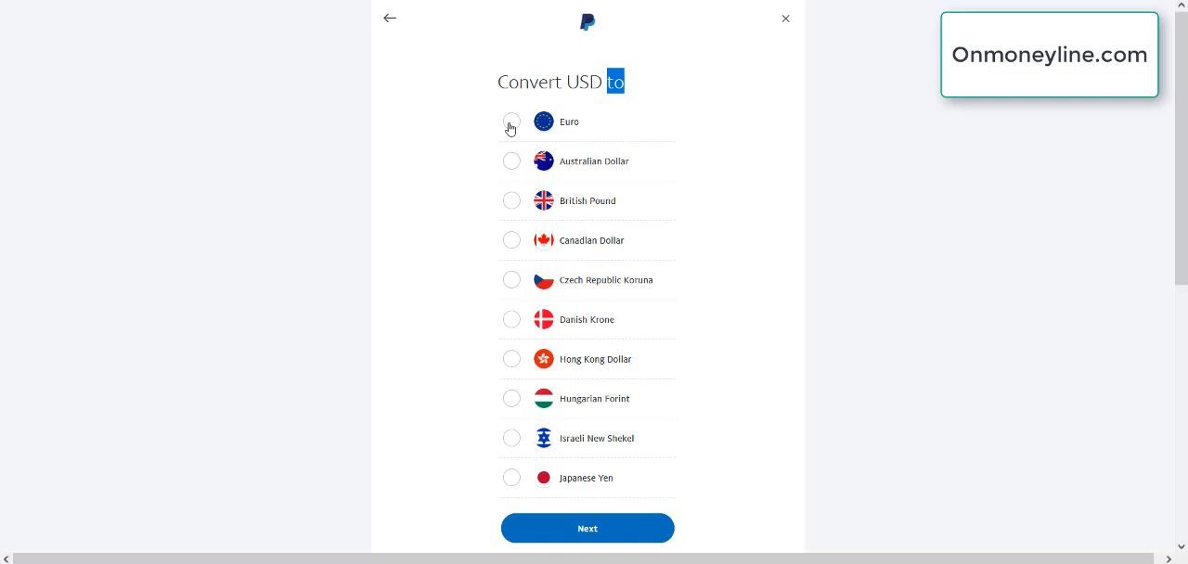
{"action": "left_click", "coordinate": [512, 123]}
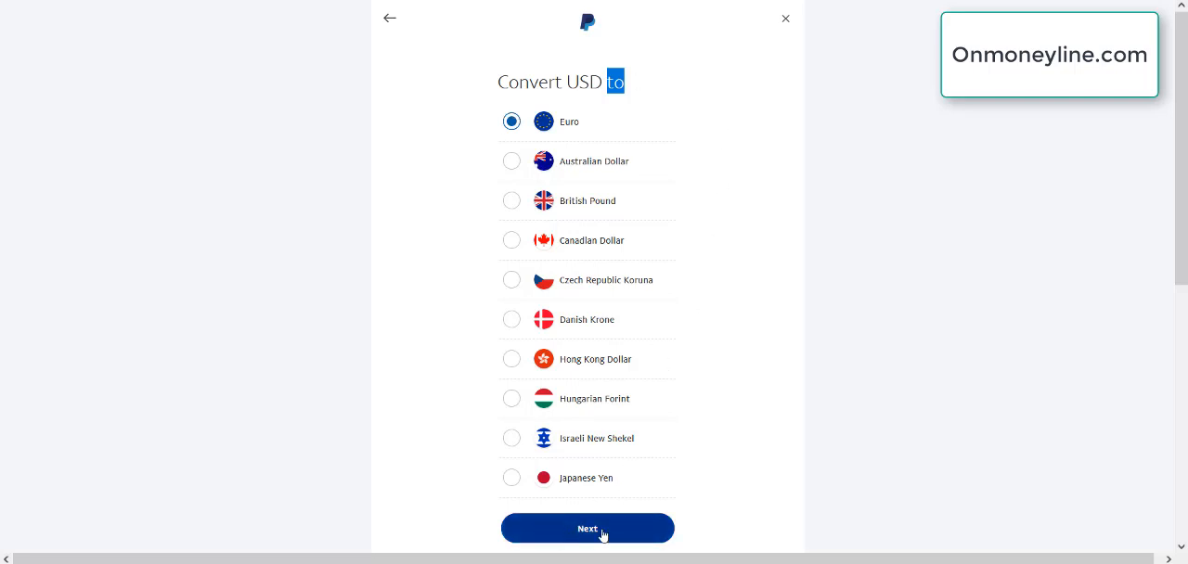
{"action": "left_click", "coordinate": [586, 527]}
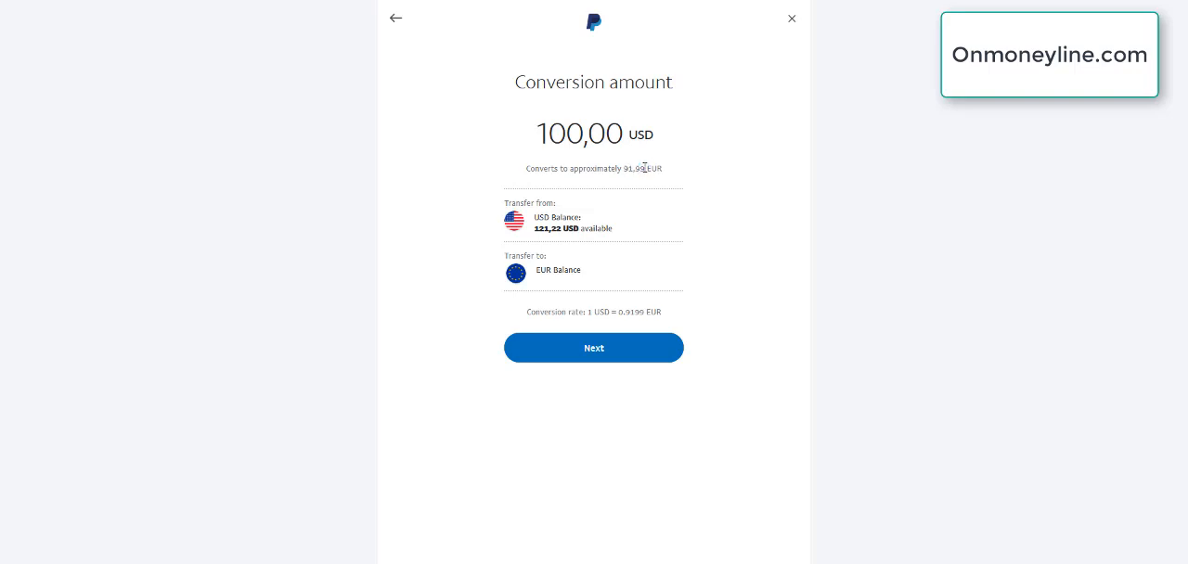
Check the approximate 9,20 EUR for 10,00 USD and continue to the review step.
{"action": "double_click", "coordinate": [634, 167]}
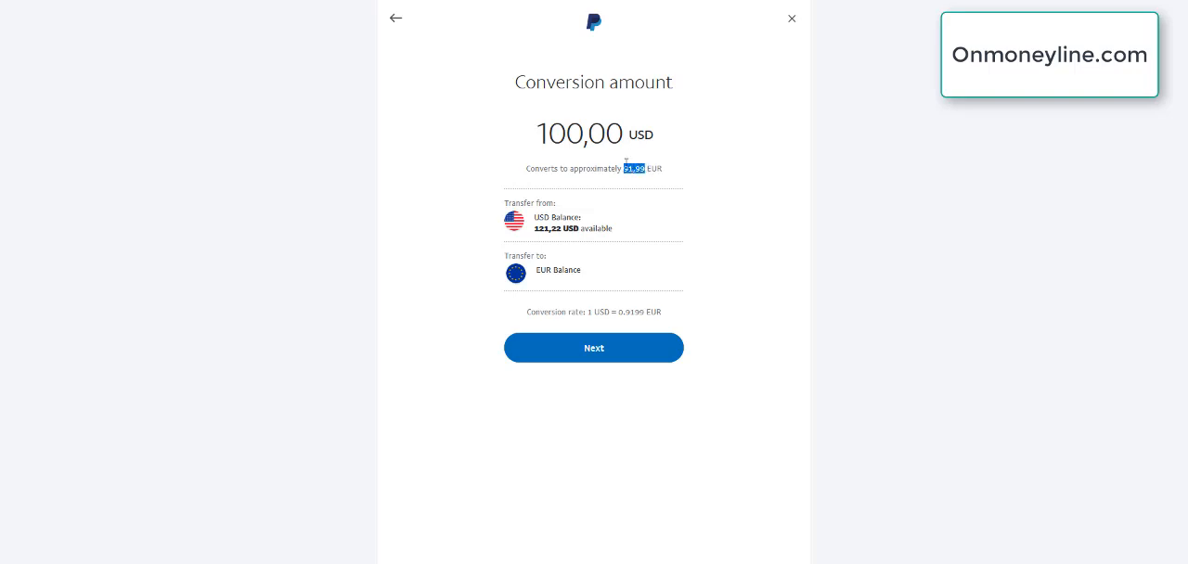
{"action": "mouse_move", "coordinate": [676, 183]}
{"action": "type", "text": "10"}
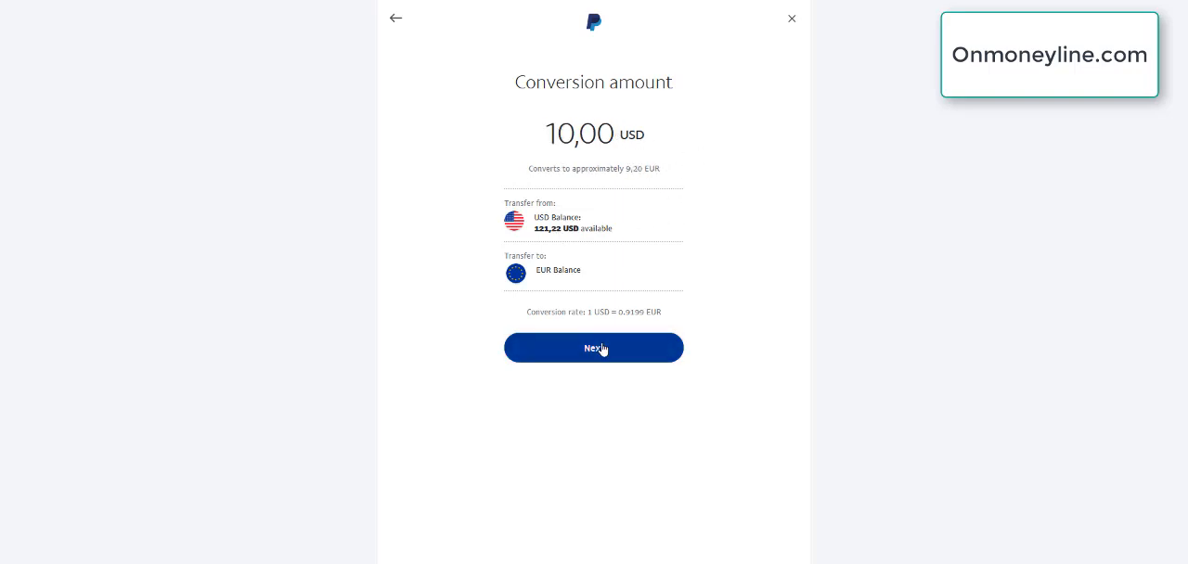
{"action": "left_click", "coordinate": [594, 347]}
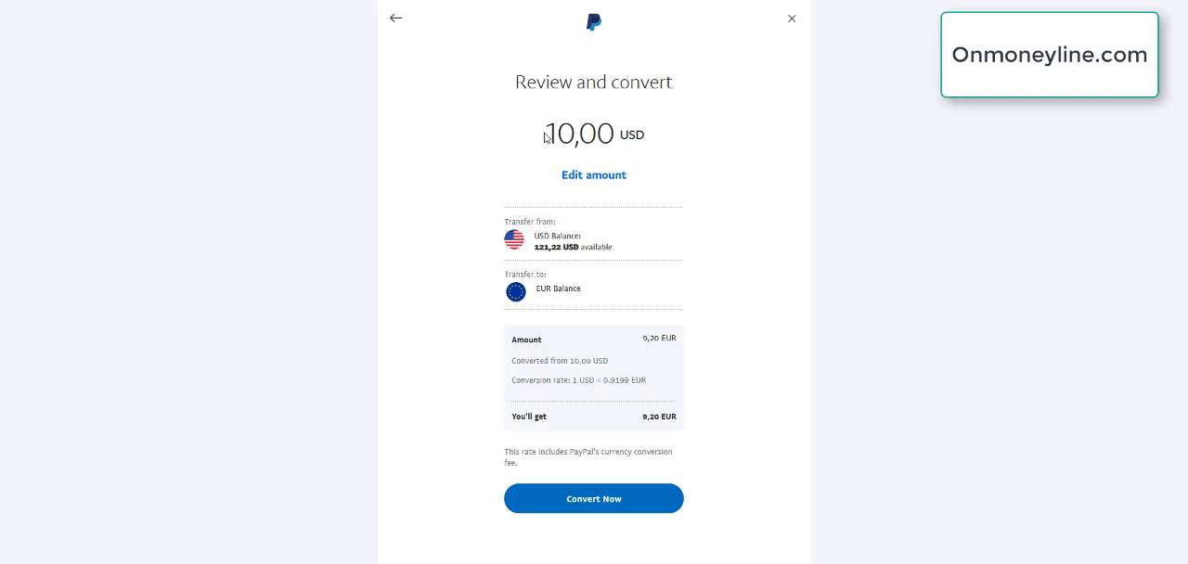
{"action": "mouse_move", "coordinate": [508, 234]}
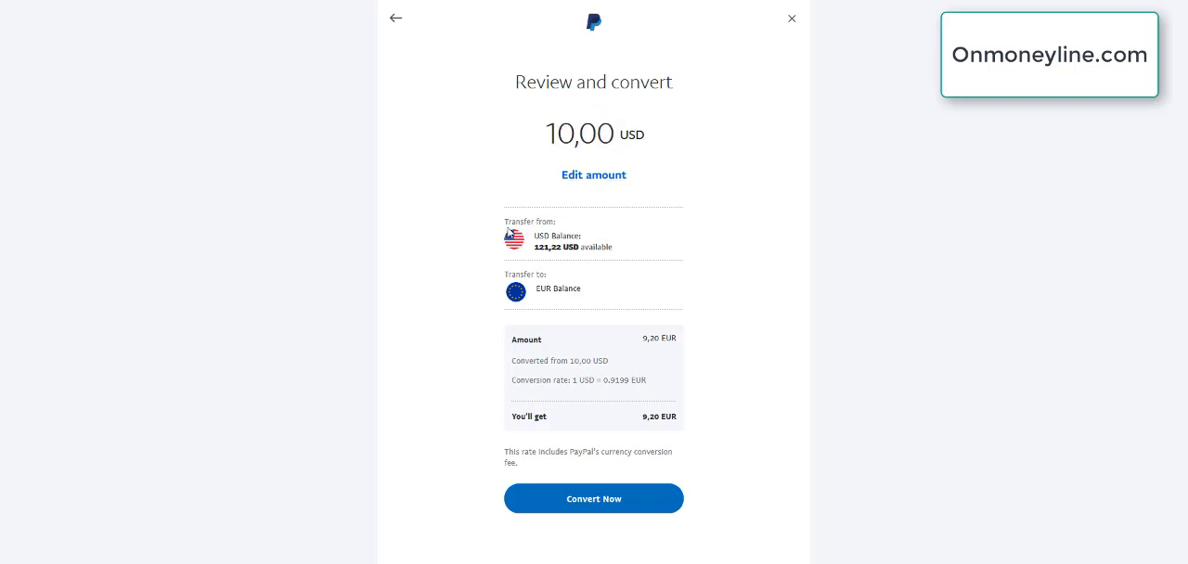
{"action": "mouse_move", "coordinate": [518, 271]}
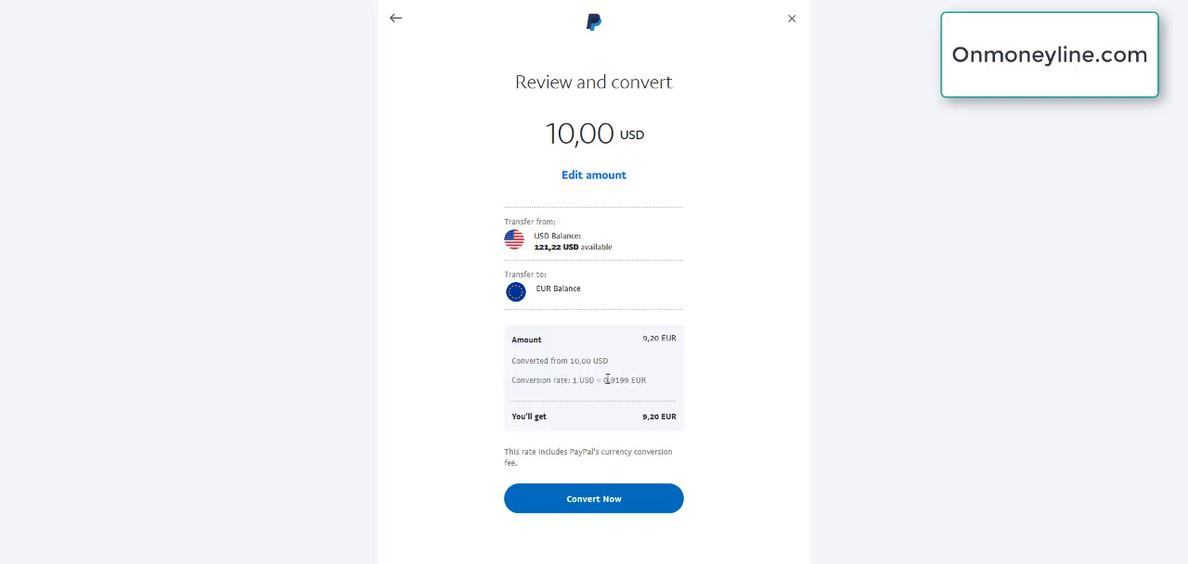
{"action": "mouse_move", "coordinate": [624, 416]}
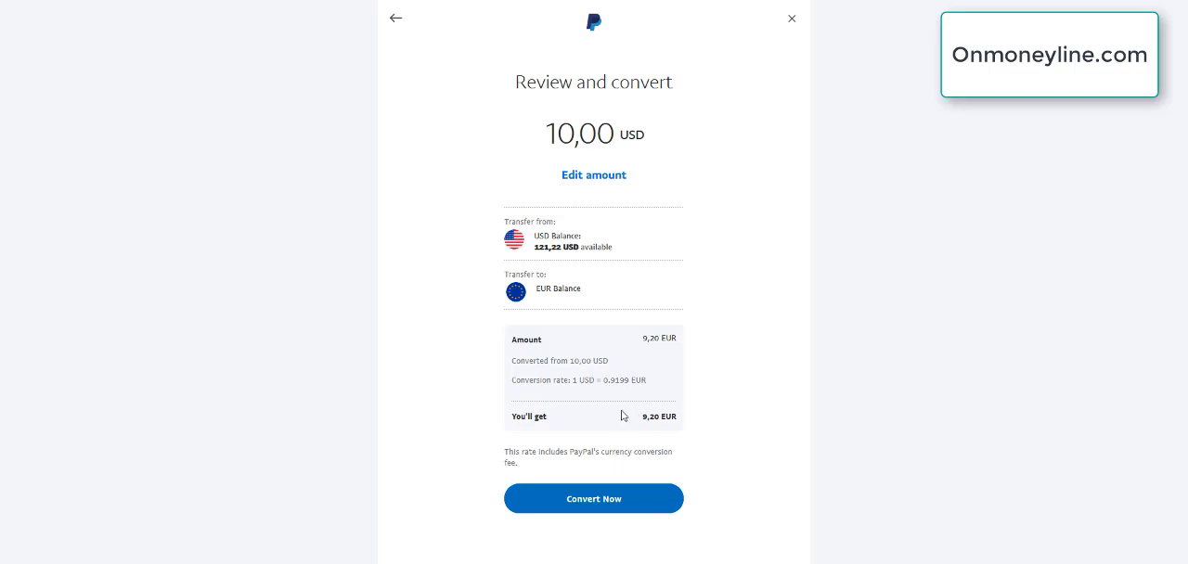
{"action": "mouse_move", "coordinate": [621, 451]}
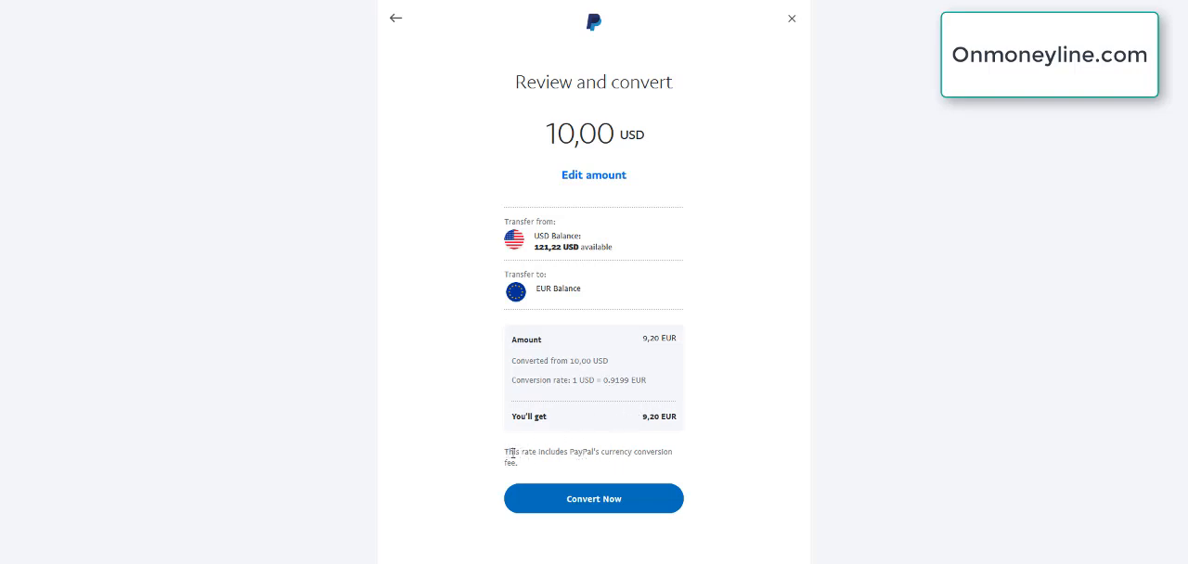
{"action": "mouse_move", "coordinate": [601, 449]}
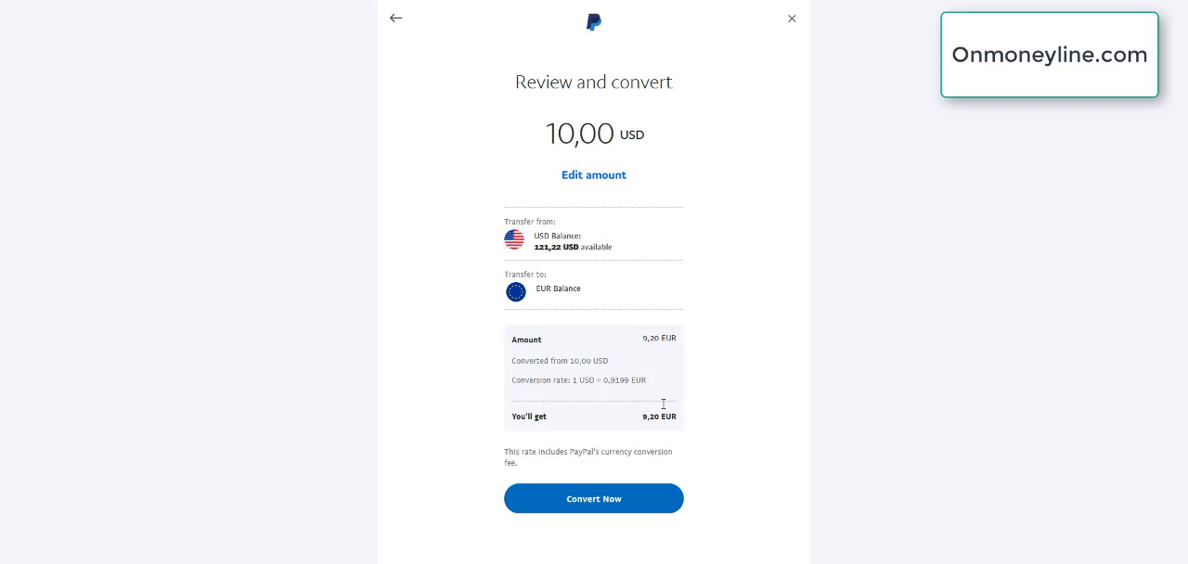
{"action": "mouse_move", "coordinate": [697, 405]}
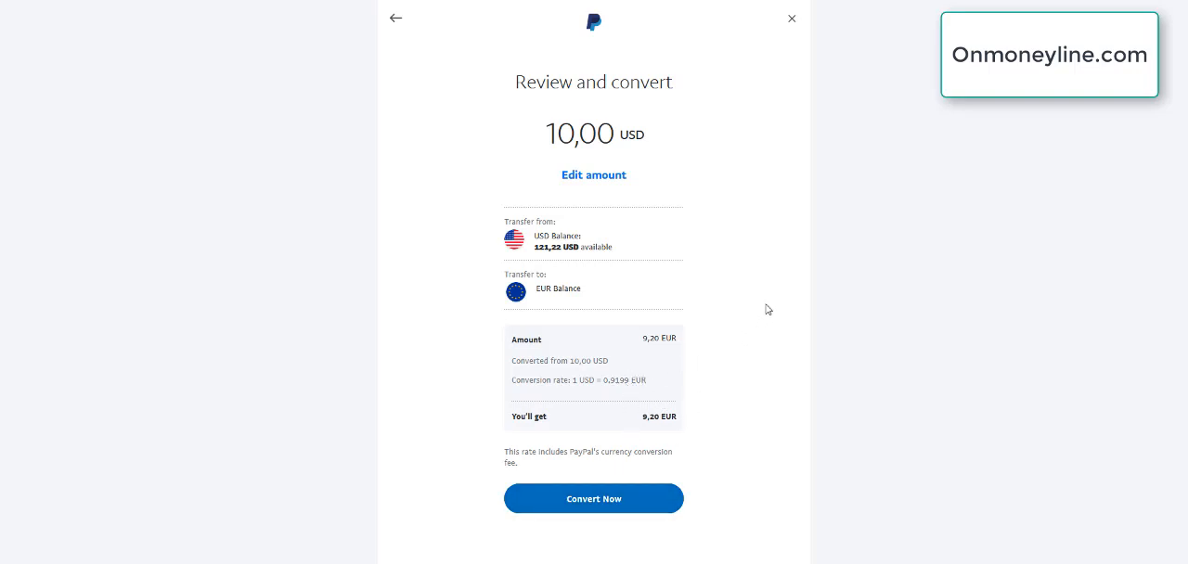
{"action": "mouse_move", "coordinate": [858, 91]}
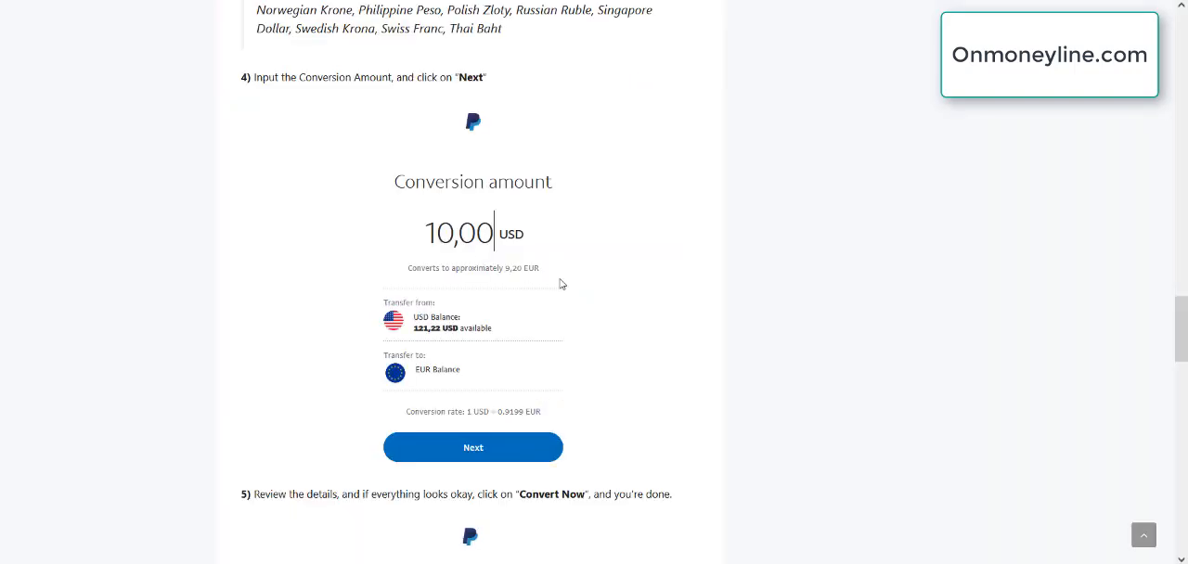
Scroll down to the article's Summary section, then back up to the title.
{"action": "scroll", "scroll_direction": "down", "scroll_amount": 3}
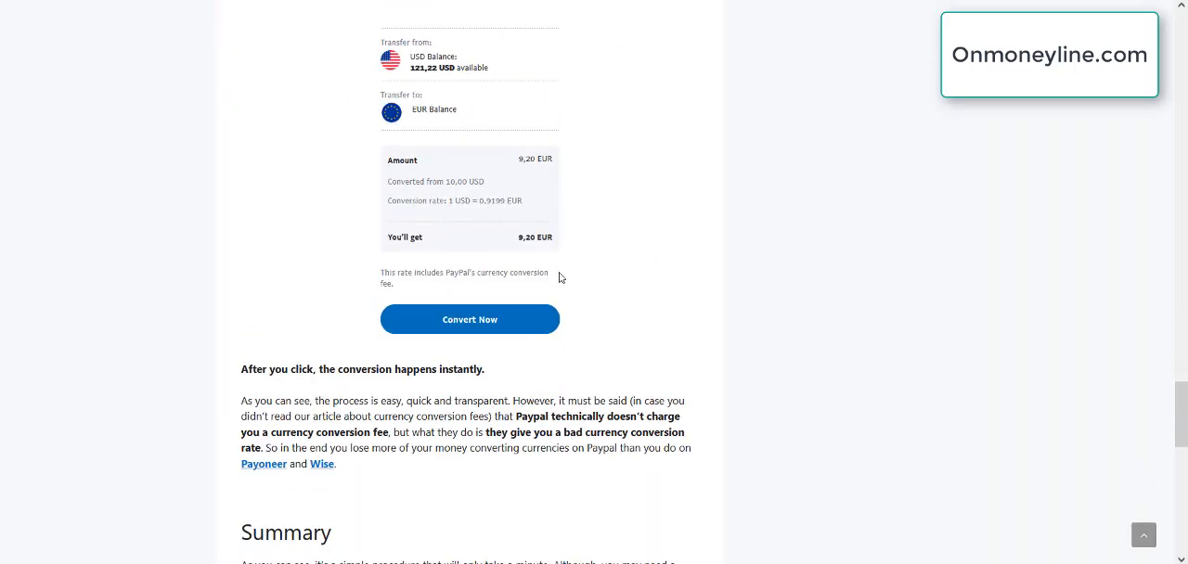
{"action": "scroll", "scroll_direction": "down", "scroll_amount": 3}
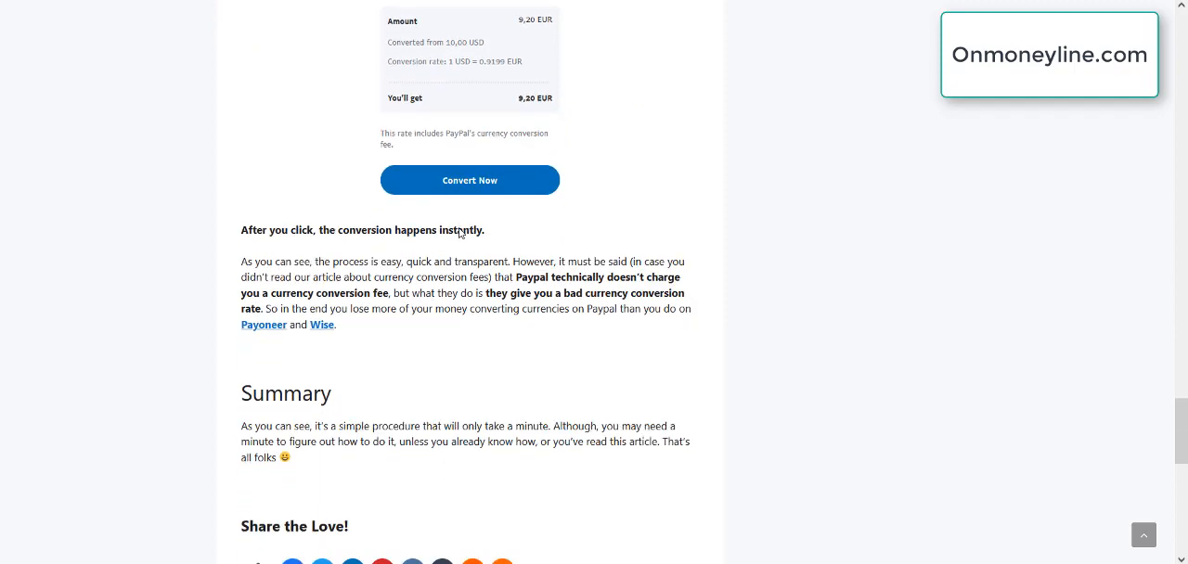
{"action": "scroll", "scroll_direction": "down", "scroll_amount": 3}
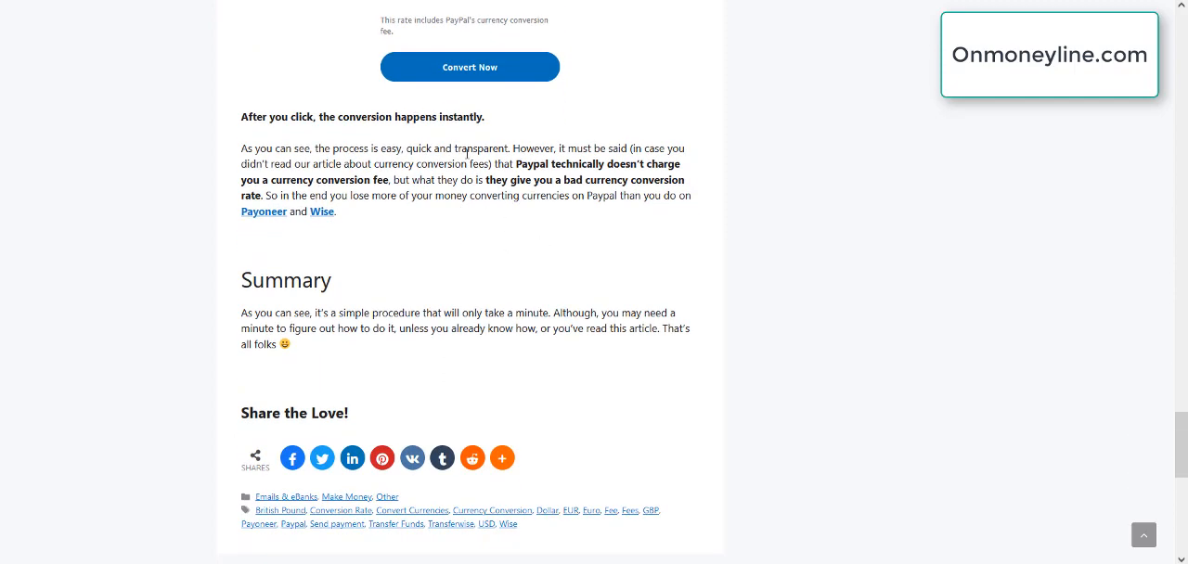
{"action": "mouse_move", "coordinate": [468, 241]}
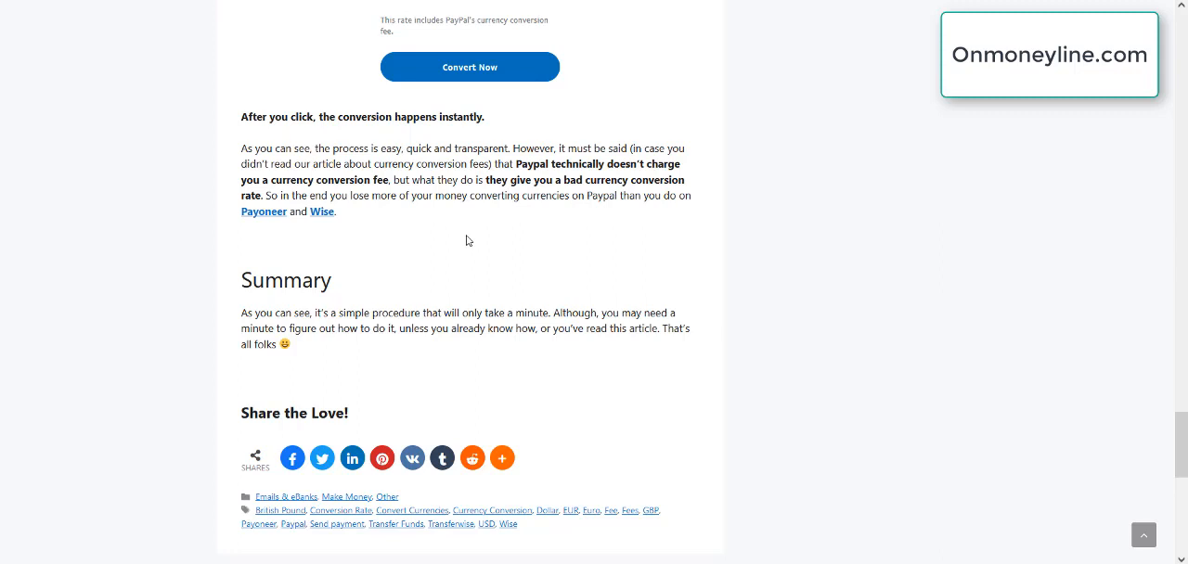
{"action": "mouse_move", "coordinate": [467, 217]}
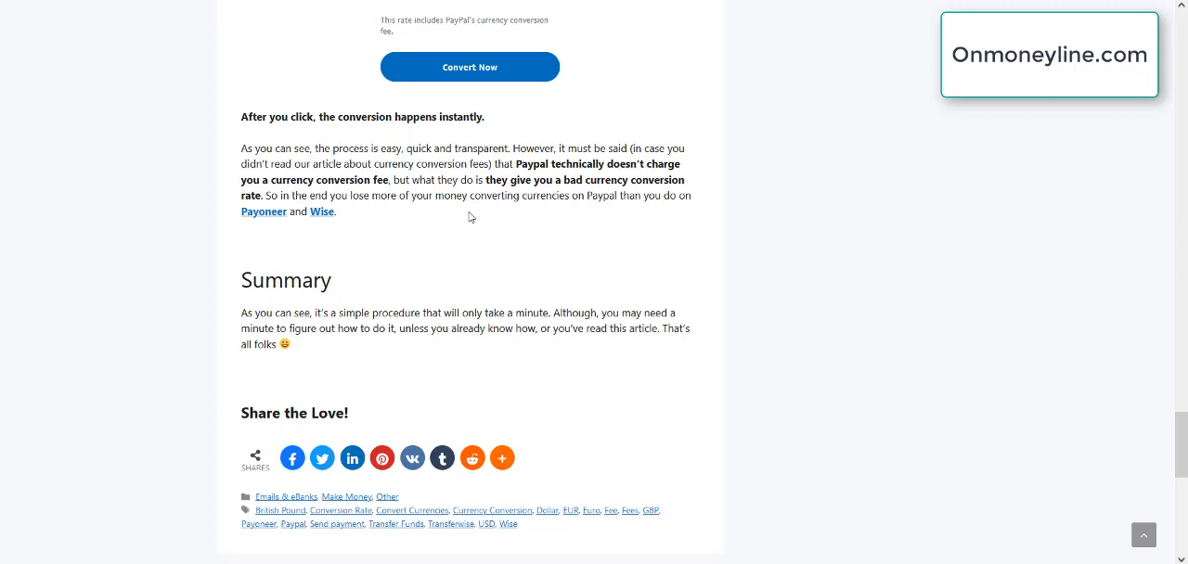
{"action": "mouse_move", "coordinate": [464, 219]}
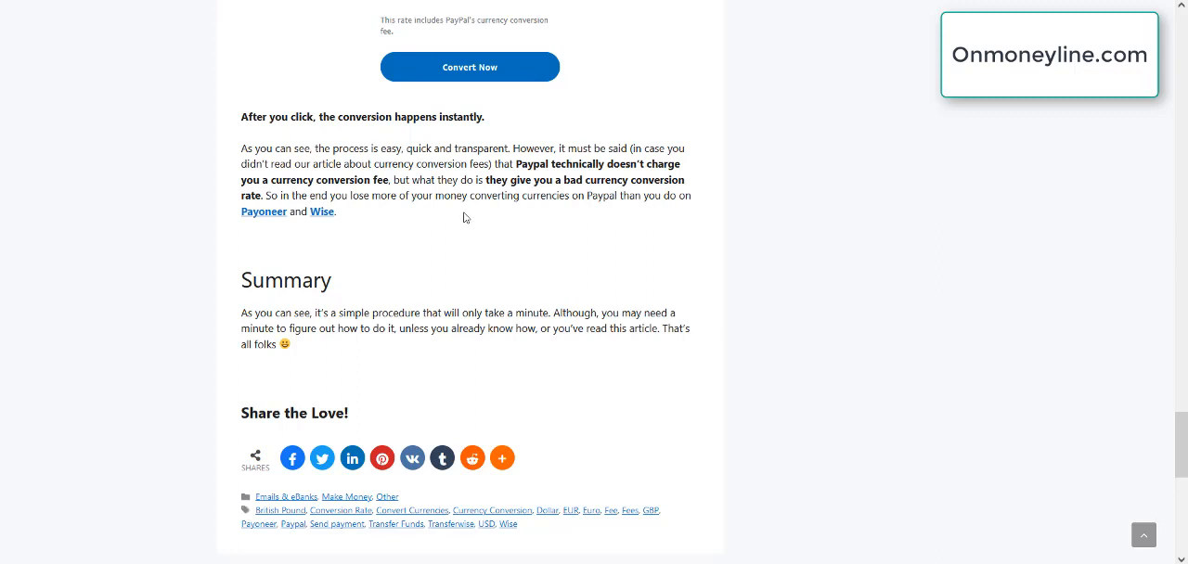
{"action": "mouse_move", "coordinate": [464, 214]}
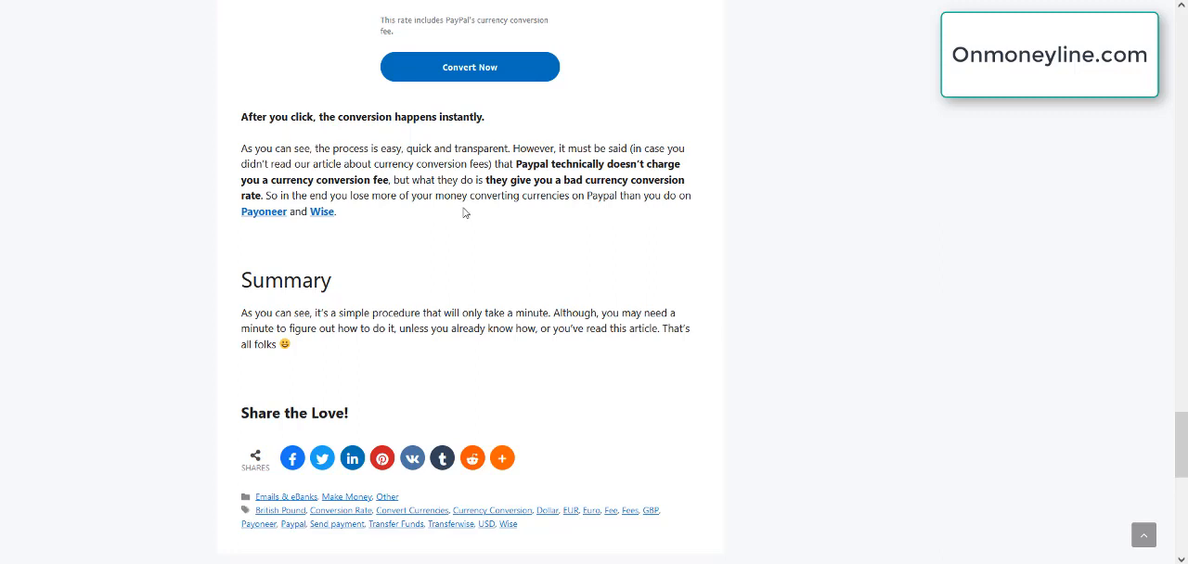
{"action": "mouse_move", "coordinate": [455, 196]}
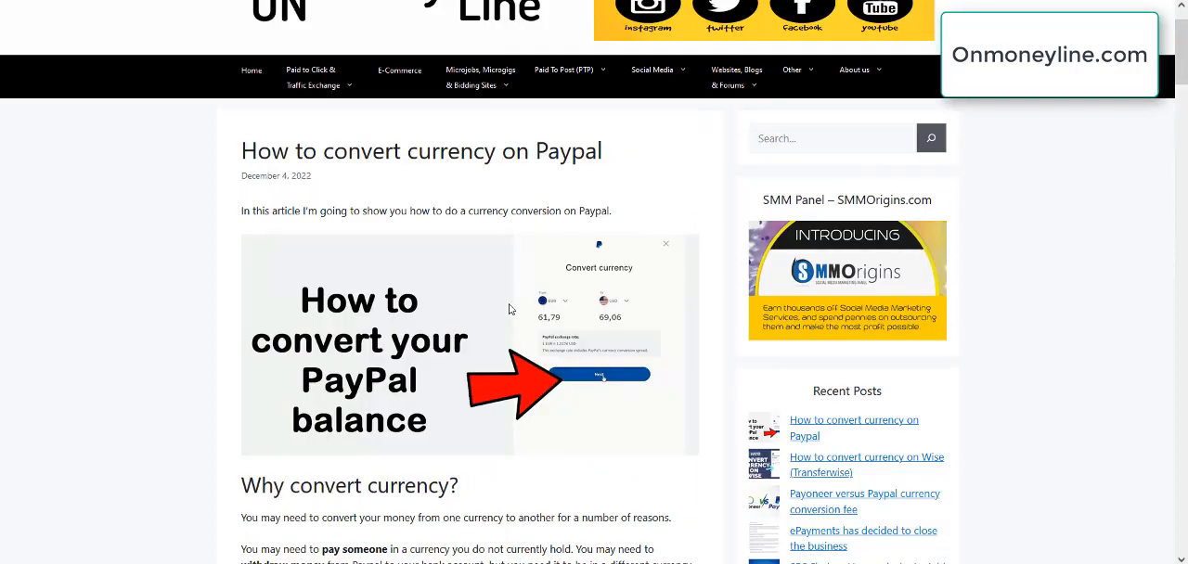
{"action": "scroll", "scroll_direction": "up", "scroll_amount": 3}
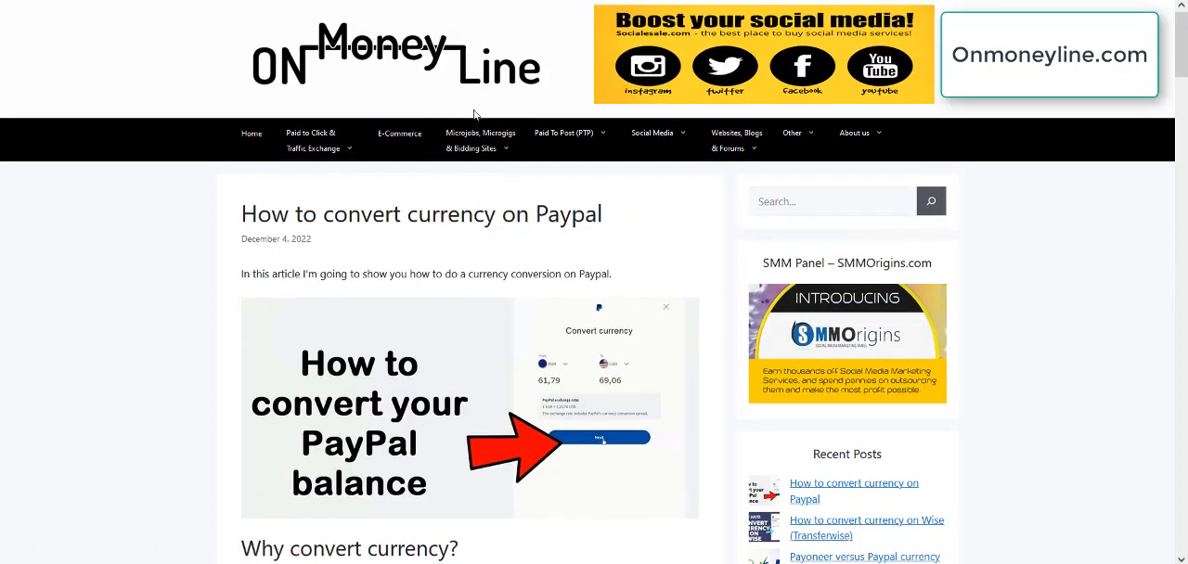